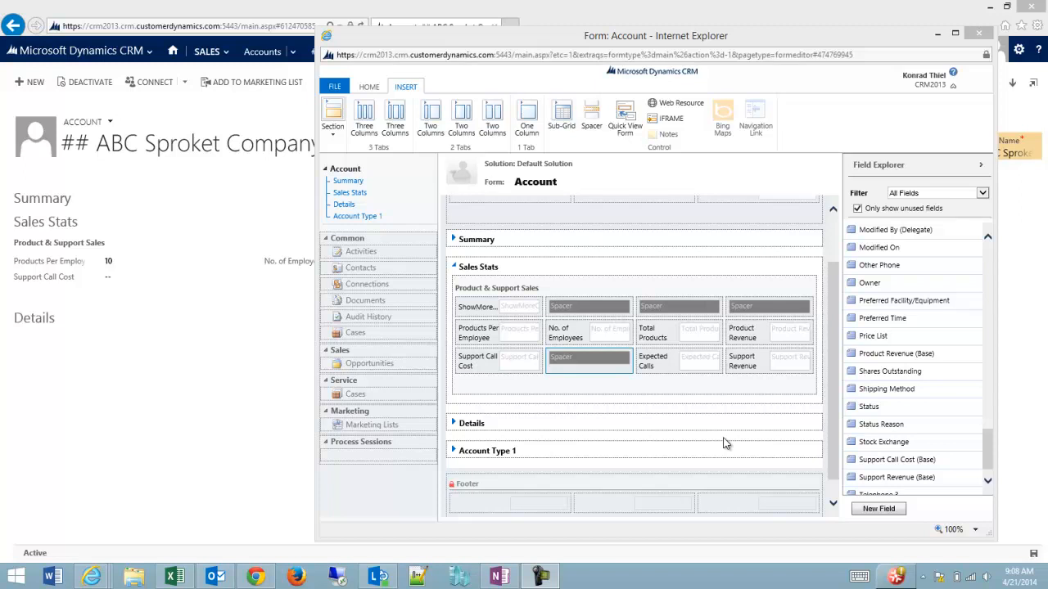
{"action": "mouse_move", "coordinate": [495, 318]}
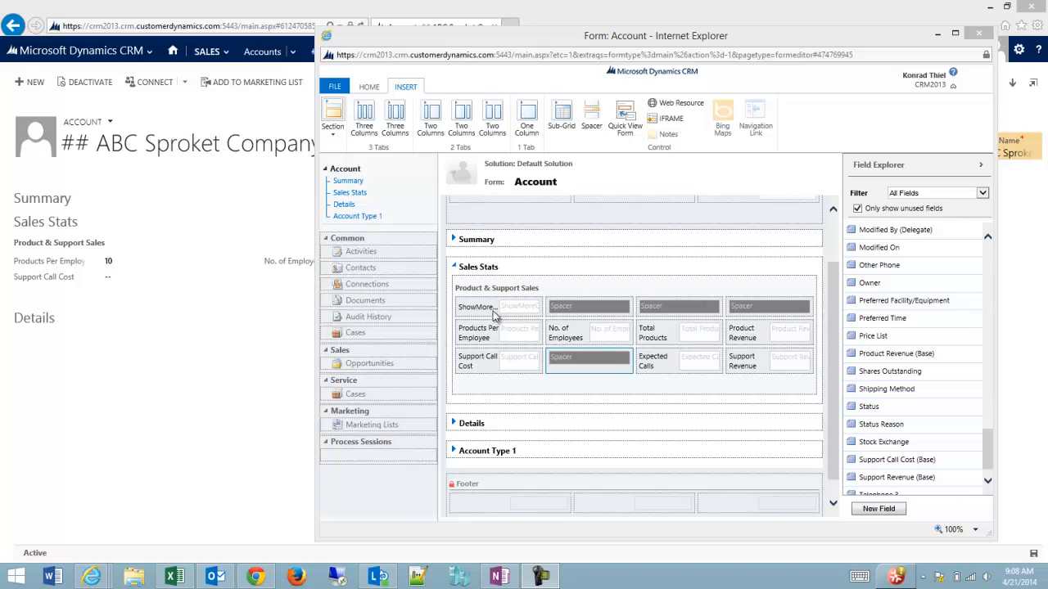
{"action": "mouse_move", "coordinate": [473, 313]}
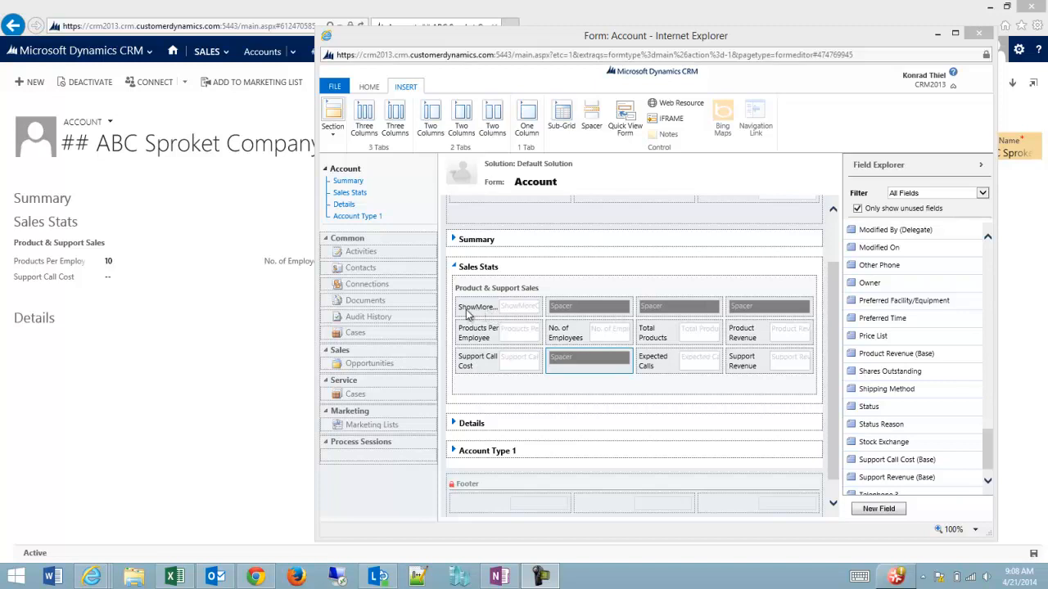
{"action": "mouse_move", "coordinate": [481, 313]}
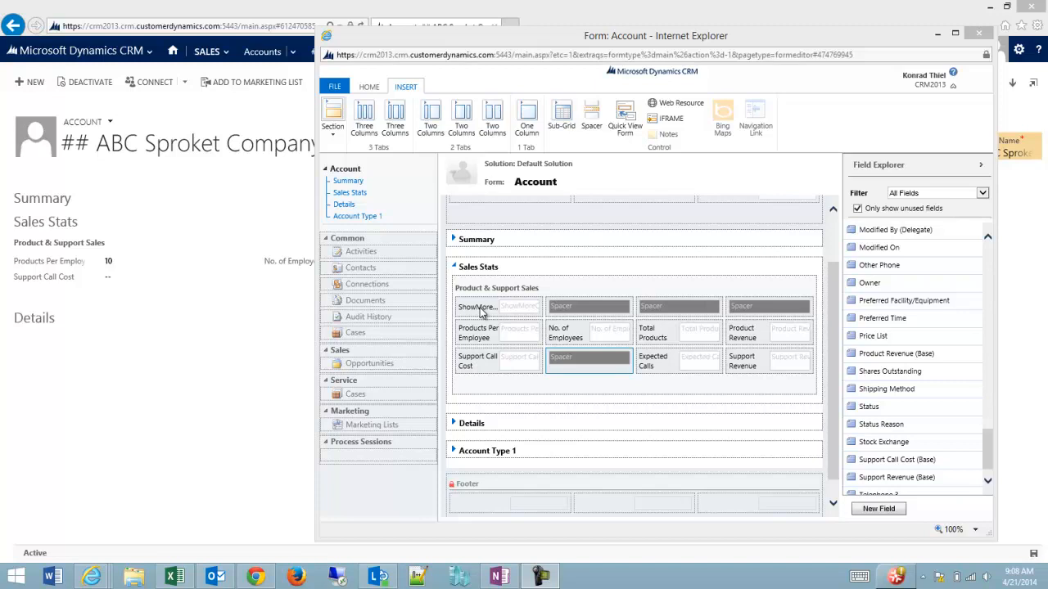
{"action": "mouse_move", "coordinate": [390, 161]}
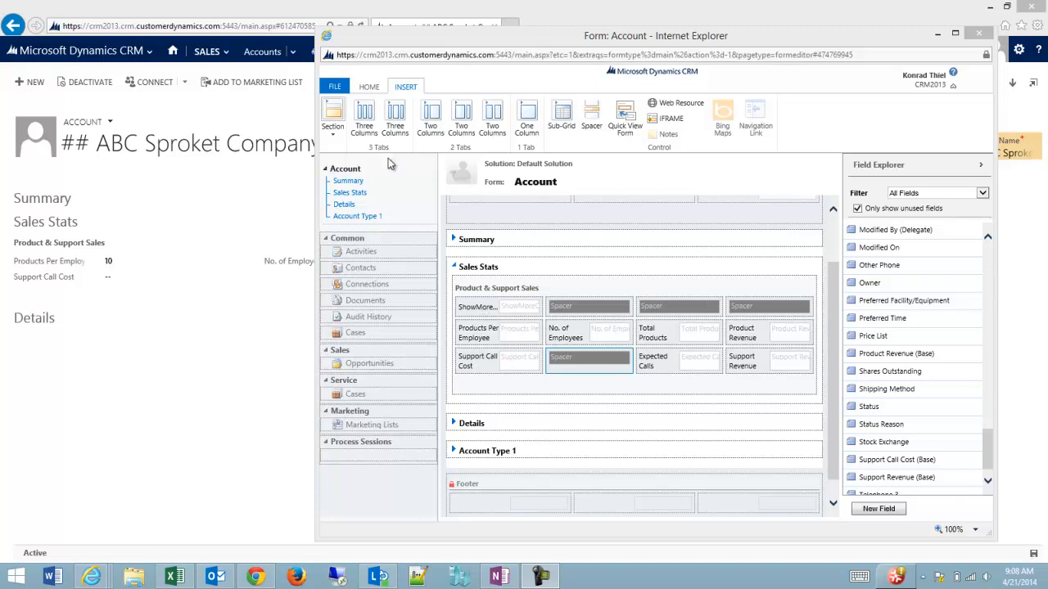
Step: Switch the Account form editor ribbon to the HOME tab to reach Save and Publish
{"action": "left_click", "coordinate": [369, 87]}
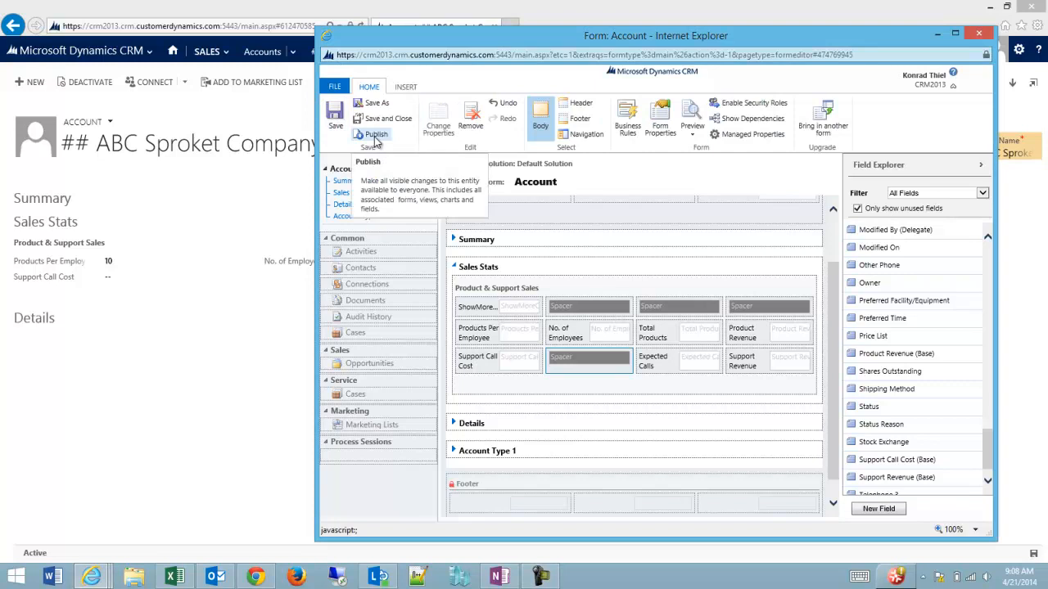
Step: Publish the Account form so ABC Sproket Company shows ShowMoreCalcs set to No
{"action": "left_click", "coordinate": [375, 134]}
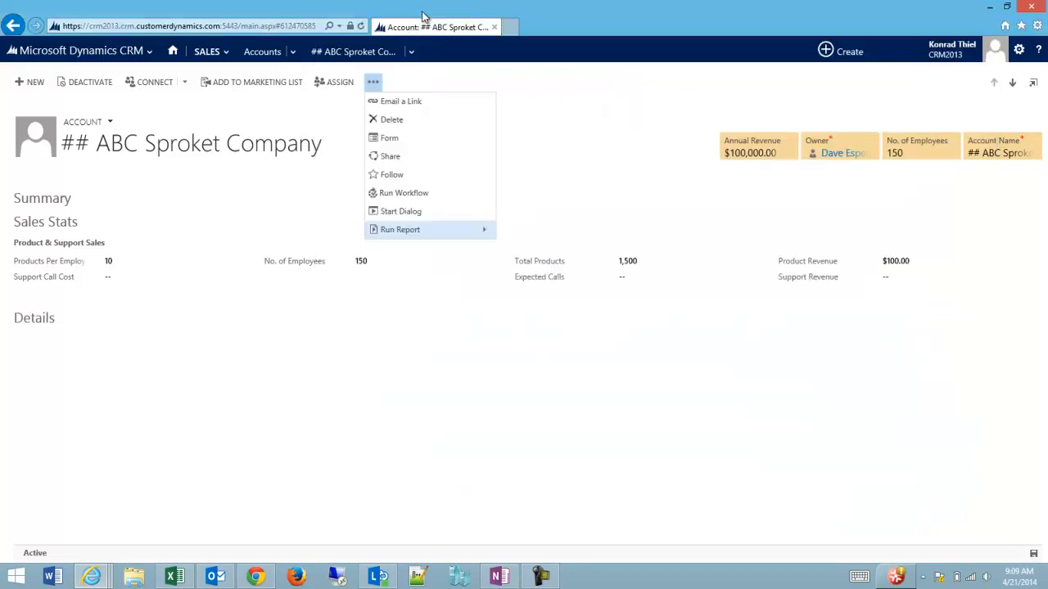
{"action": "mouse_move", "coordinate": [367, 11]}
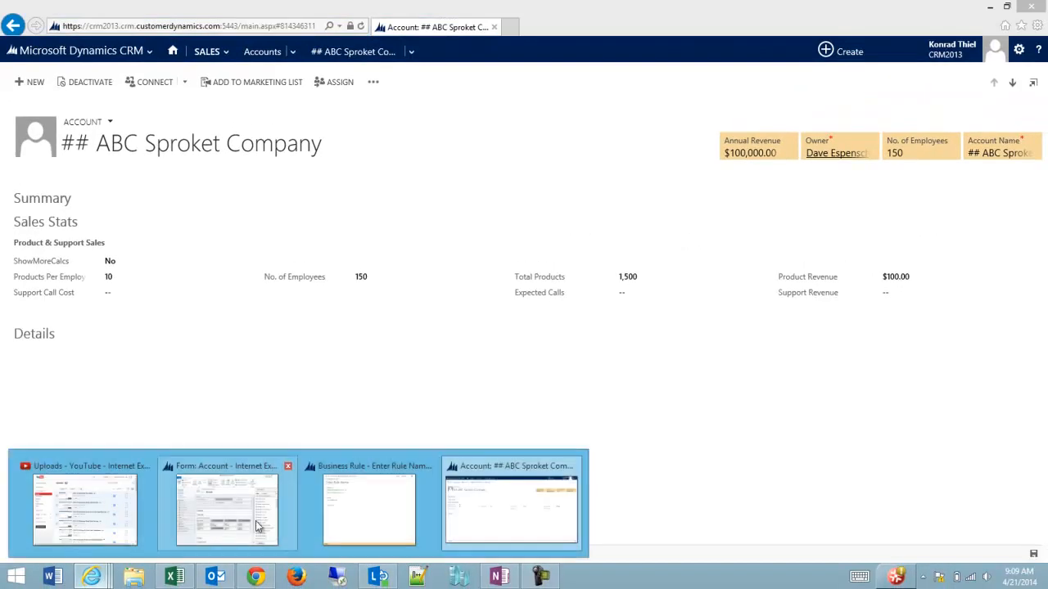
Step: From the form editor's Business Rules, create a rule named 'Show Hide Stats' and add a condition
{"action": "left_click", "coordinate": [369, 508]}
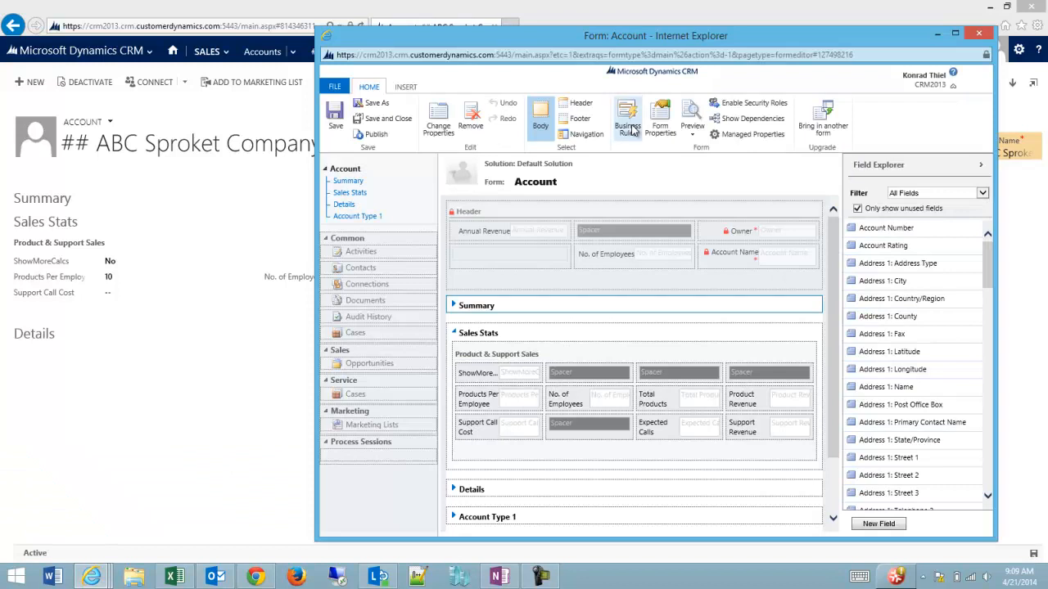
{"action": "left_click", "coordinate": [627, 117]}
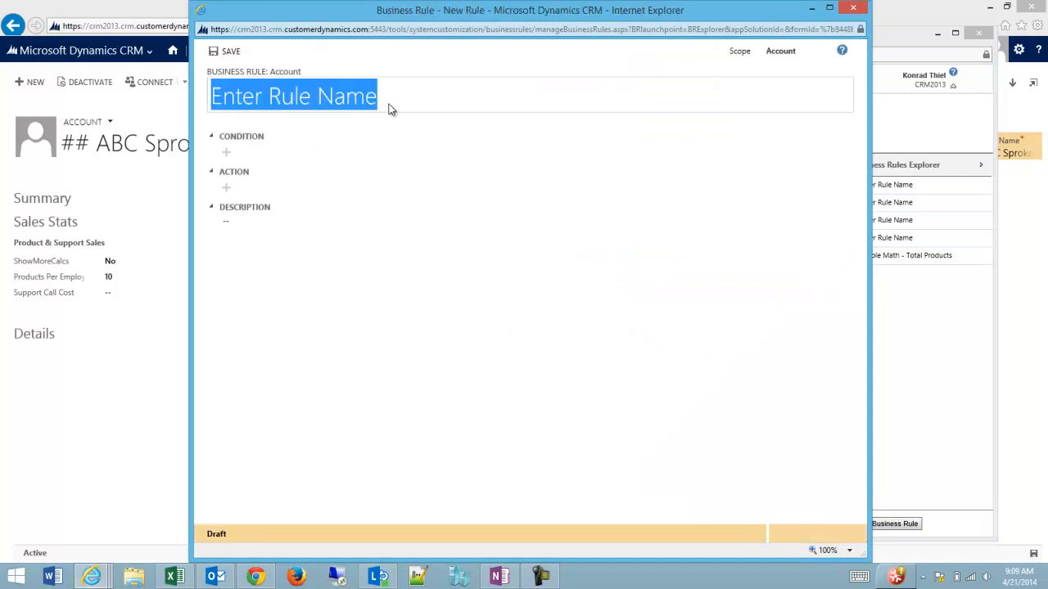
{"action": "type", "text": "Show Hide"}
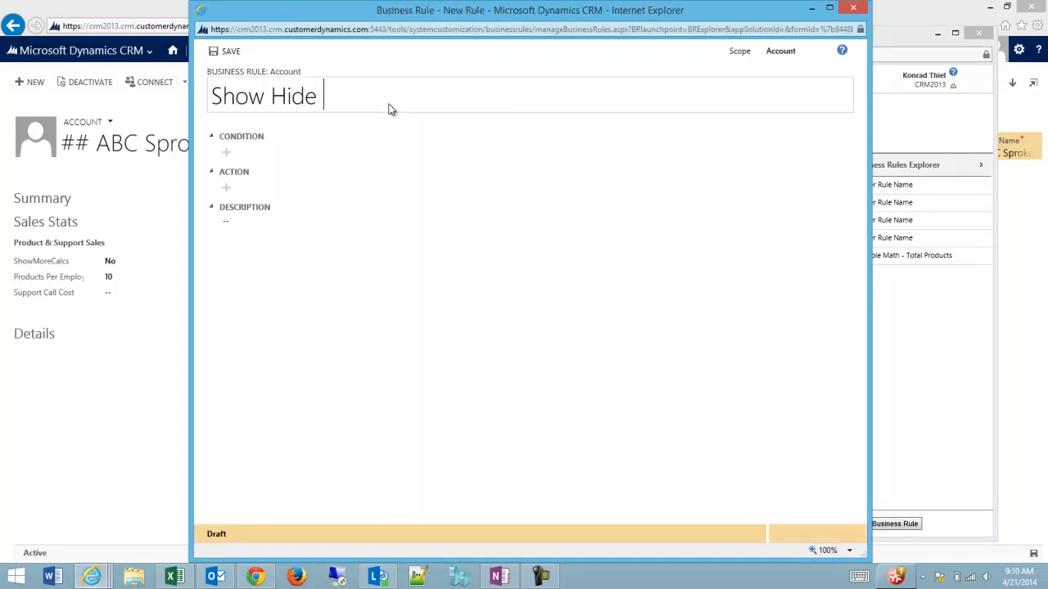
{"action": "type", "text": "Stats"}
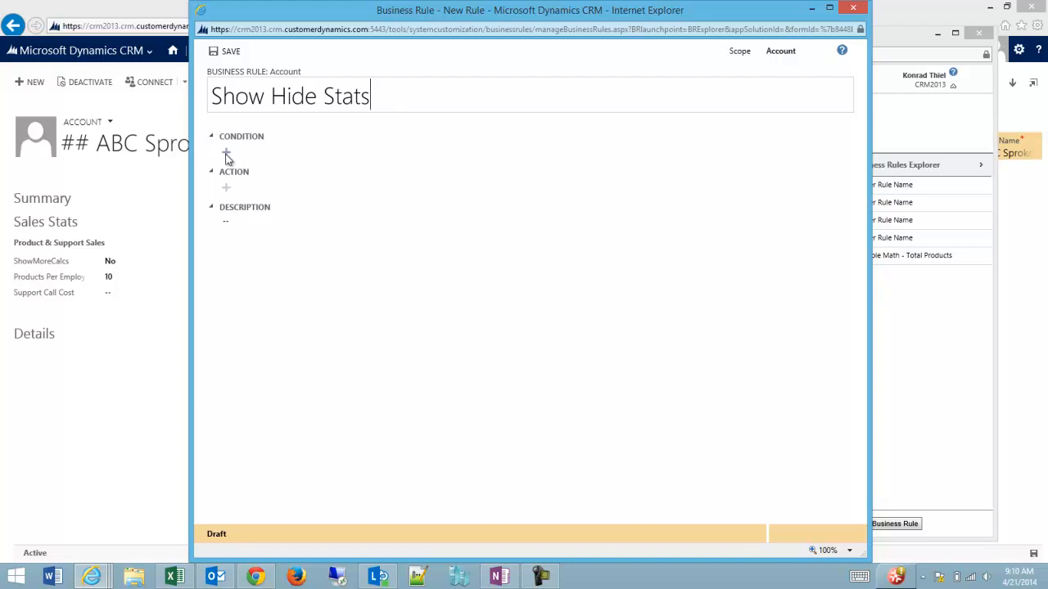
{"action": "left_click", "coordinate": [226, 155]}
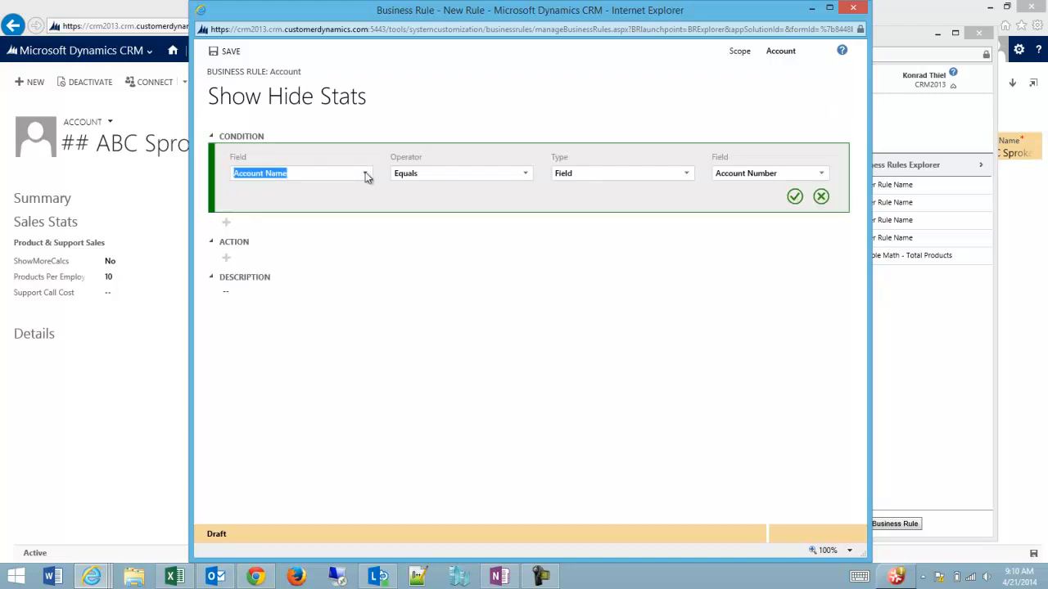
Step: Set the condition to field ShowMoreCalcs, operator Equals, type Value, value Yes
{"action": "left_click", "coordinate": [365, 173]}
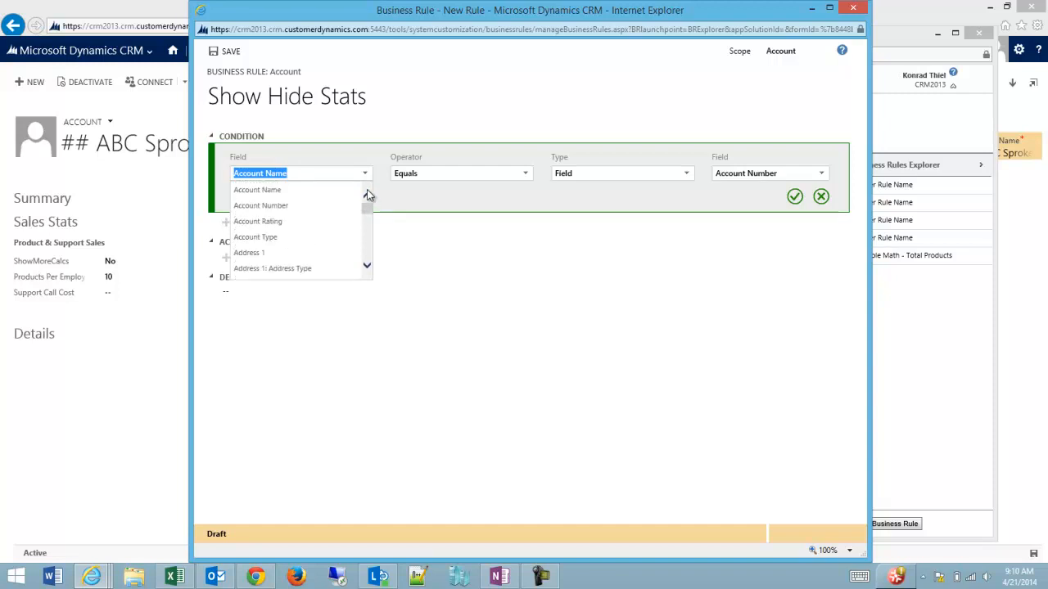
{"action": "left_click", "coordinate": [258, 190]}
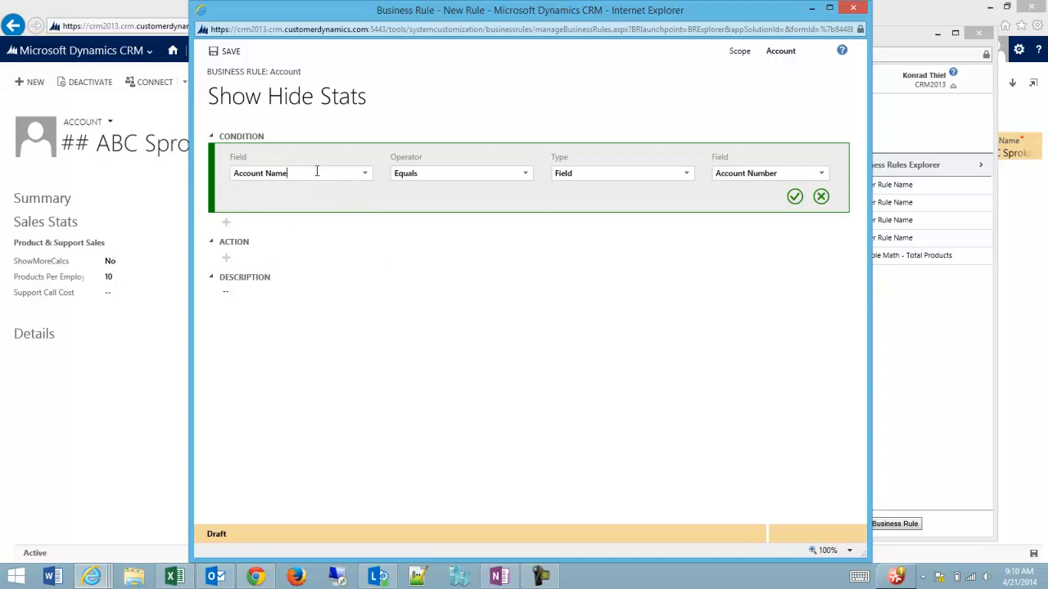
{"action": "type", "text": "showm"}
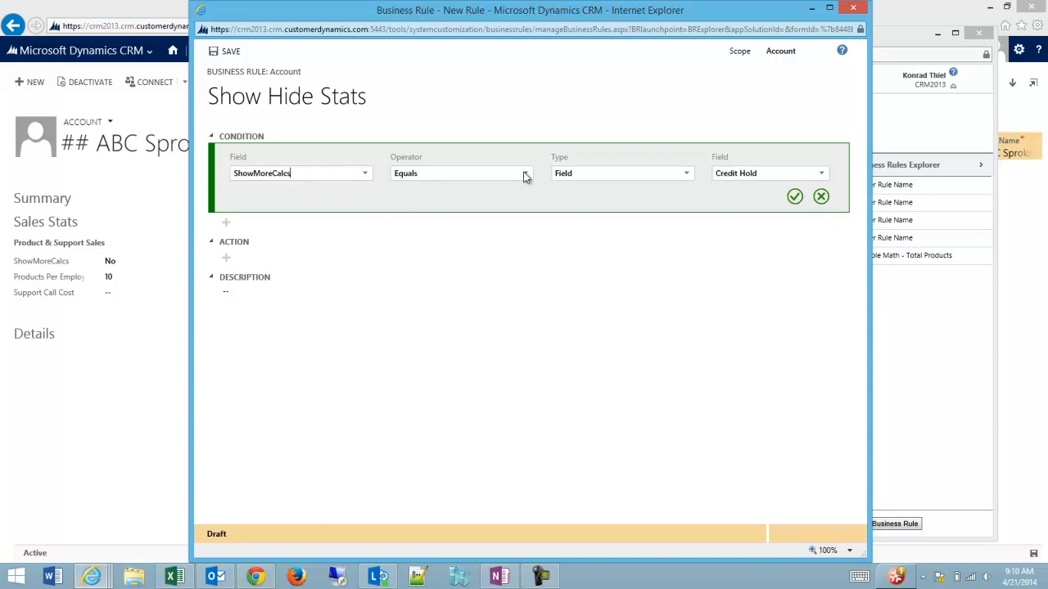
{"action": "left_click", "coordinate": [686, 173]}
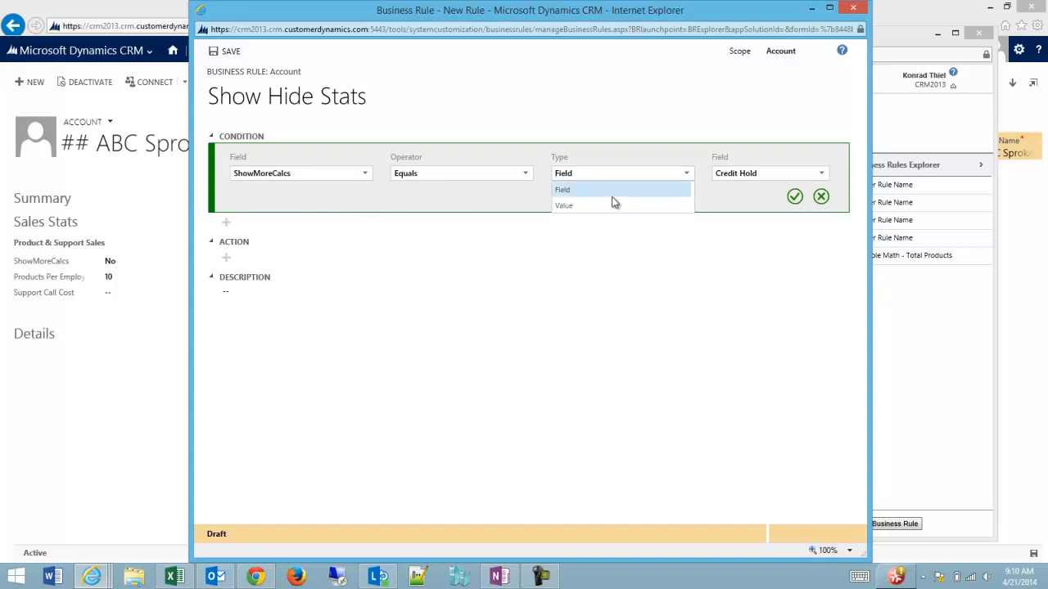
{"action": "left_click", "coordinate": [563, 205]}
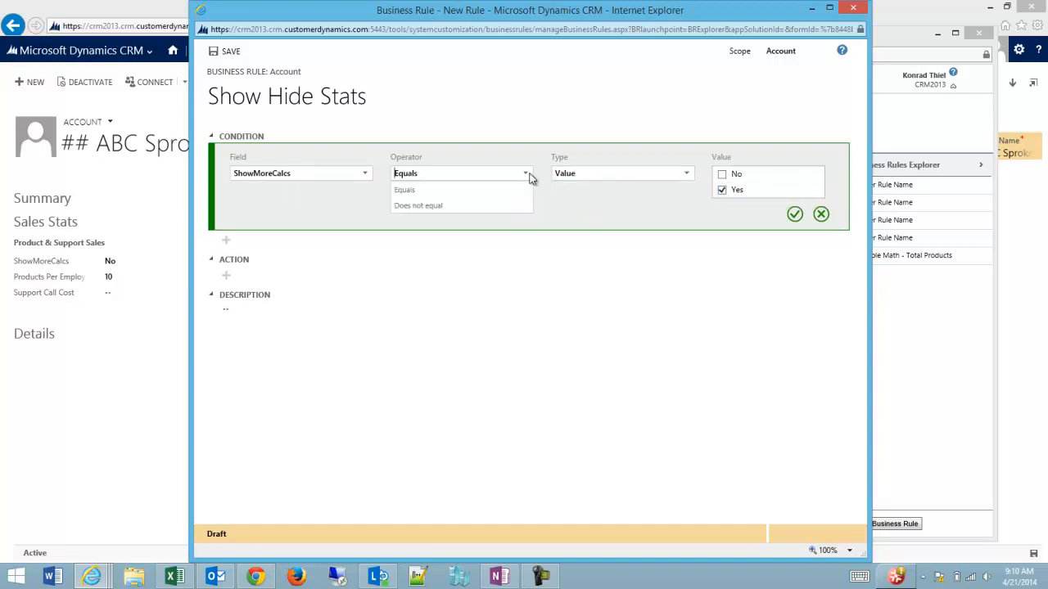
{"action": "left_click", "coordinate": [404, 189]}
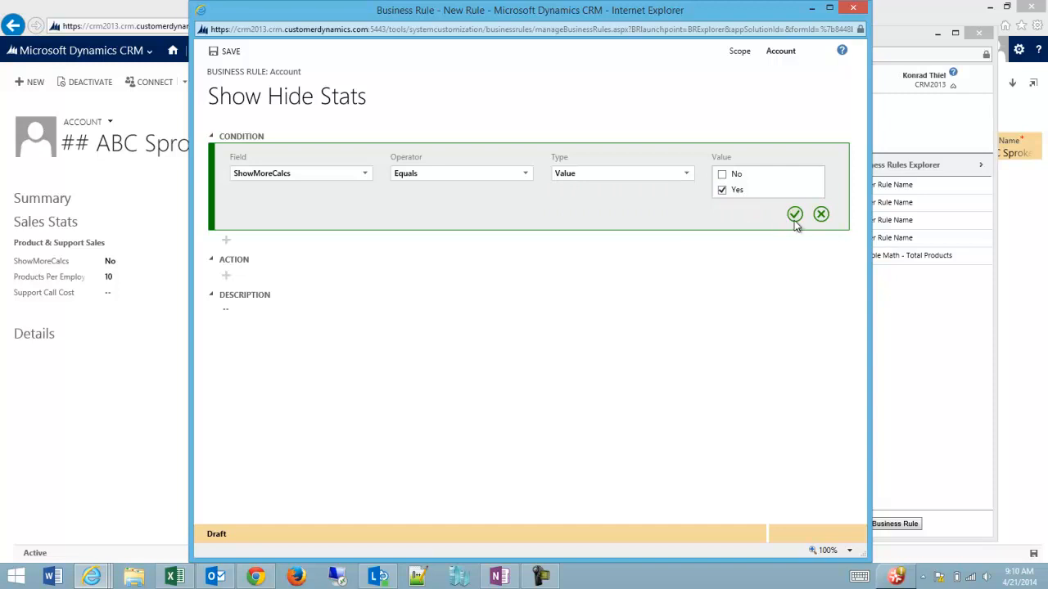
{"action": "left_click", "coordinate": [794, 213]}
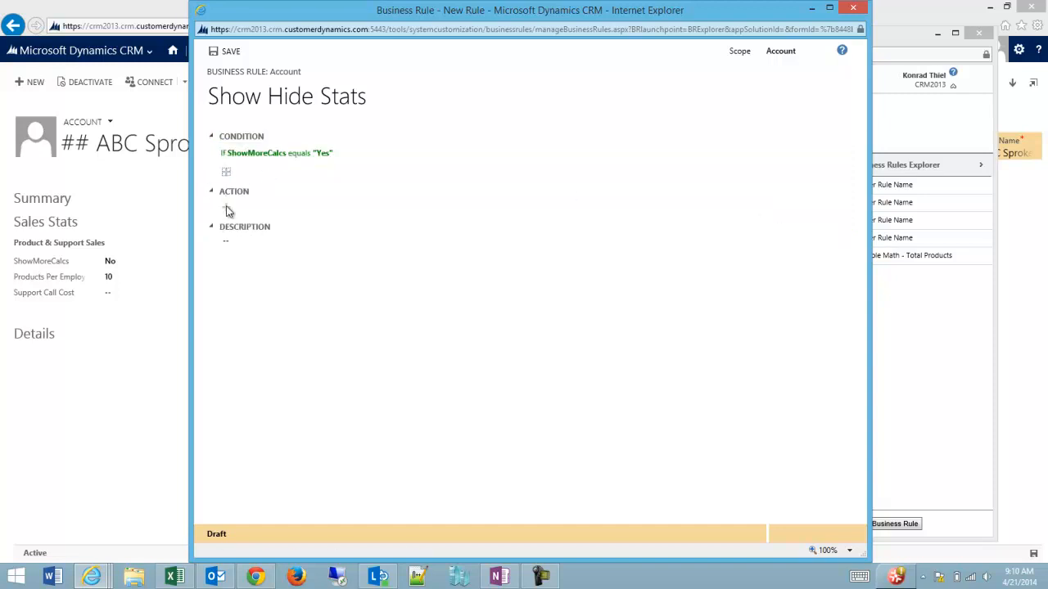
{"action": "mouse_move", "coordinate": [226, 211]}
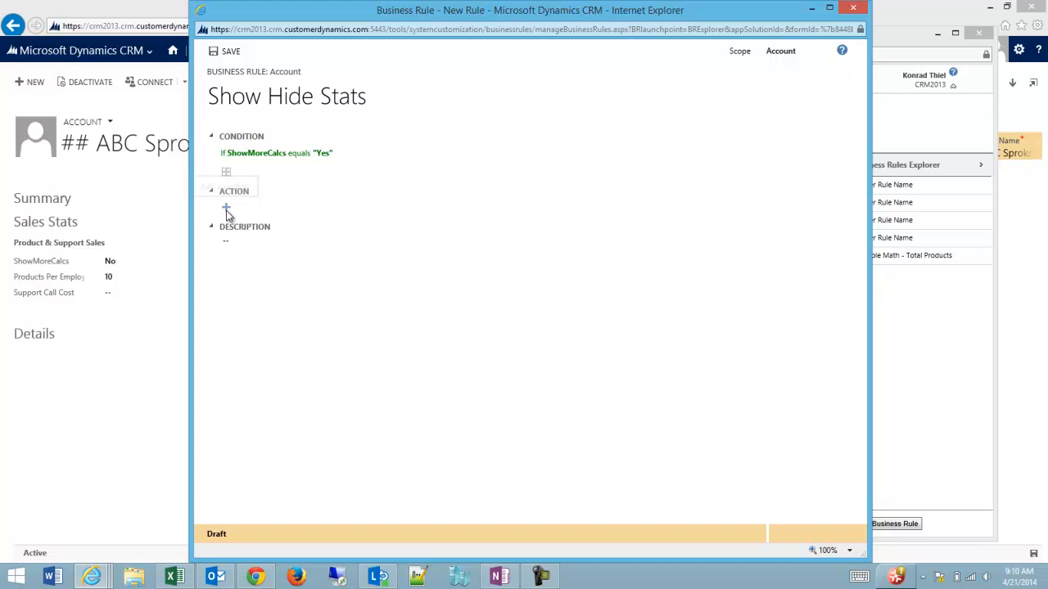
Step: Add Set visibility actions with Hide field for Products Per Employee and No. of Employees
{"action": "left_click", "coordinate": [226, 207]}
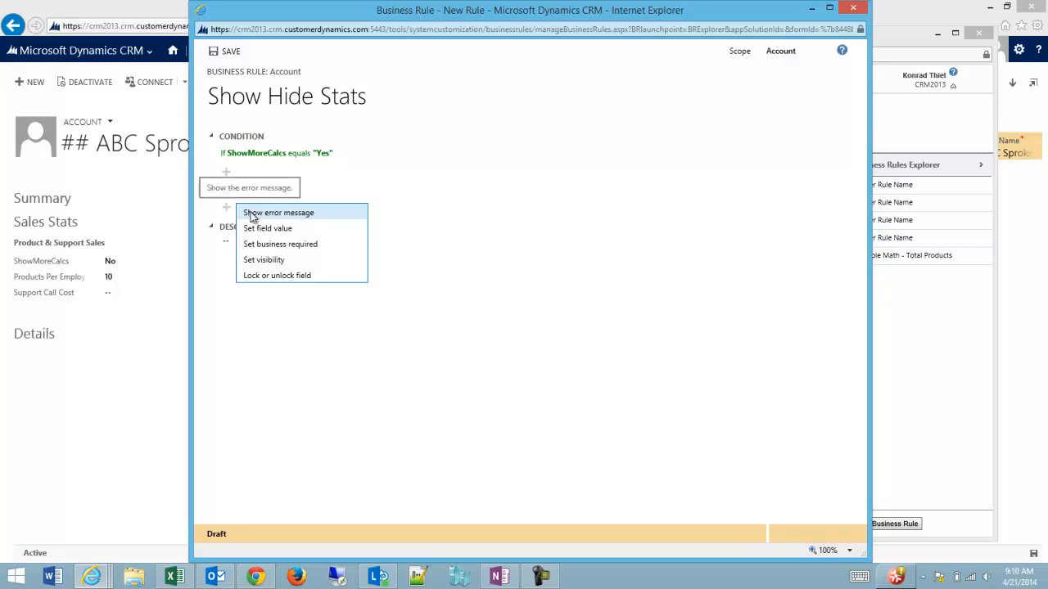
{"action": "left_click", "coordinate": [264, 259]}
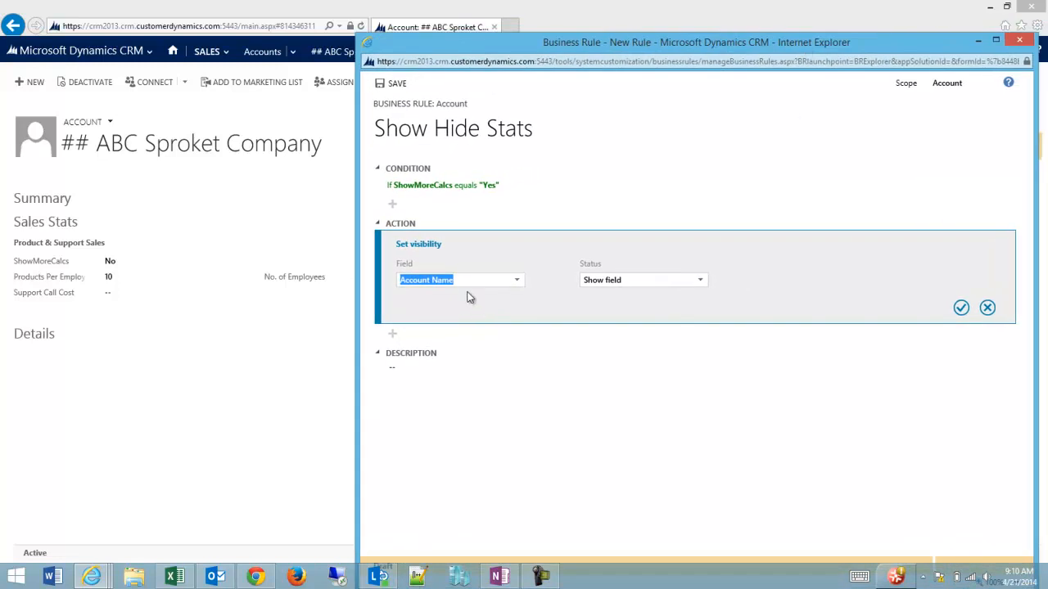
{"action": "type", "text": "Product"}
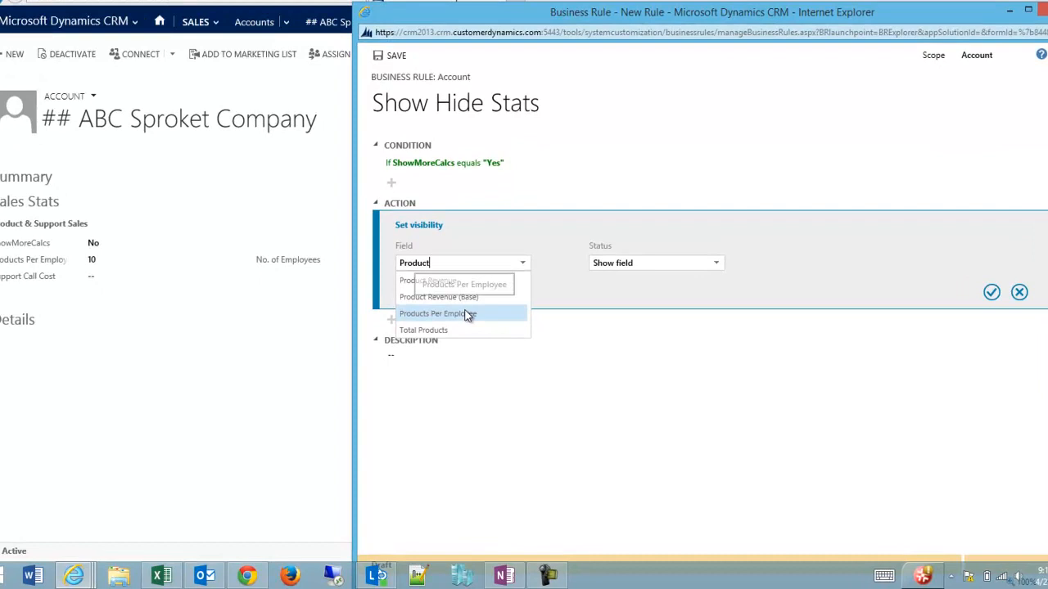
{"action": "left_click", "coordinate": [438, 314]}
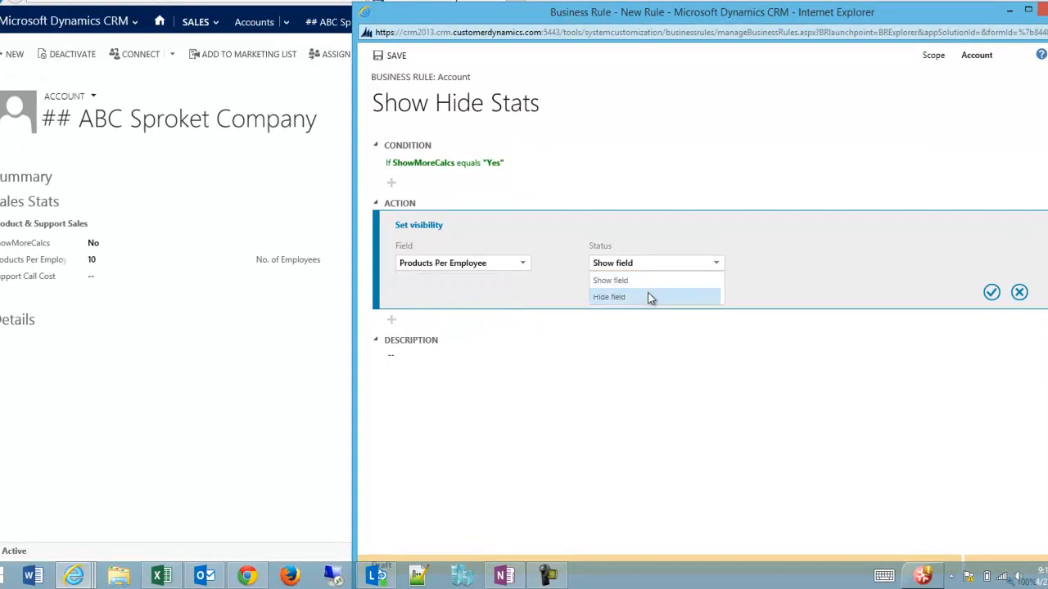
{"action": "left_click", "coordinate": [609, 296]}
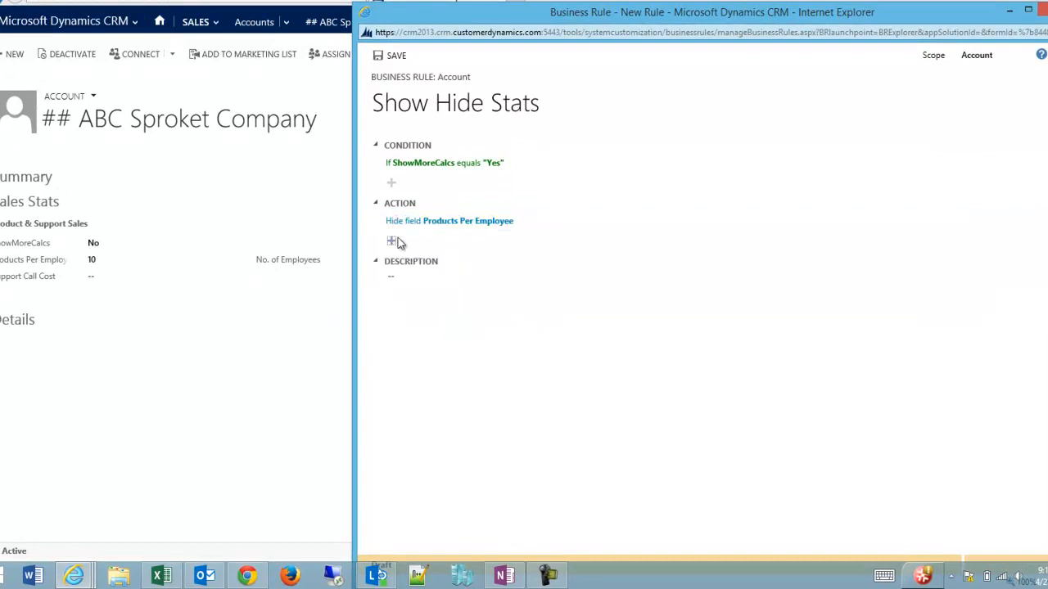
{"action": "left_click", "coordinate": [392, 240]}
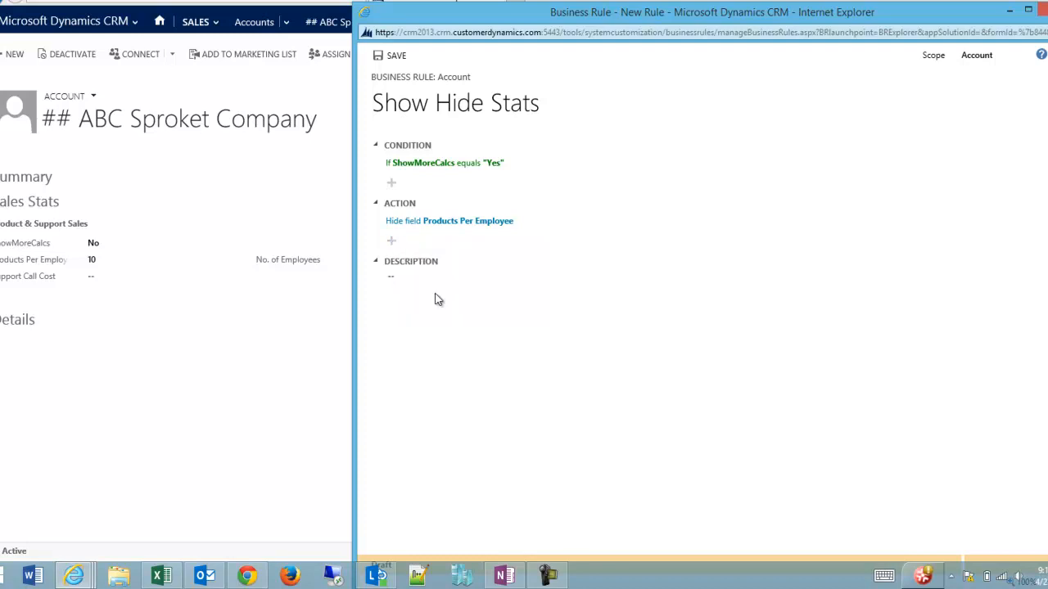
{"action": "left_click", "coordinate": [391, 240]}
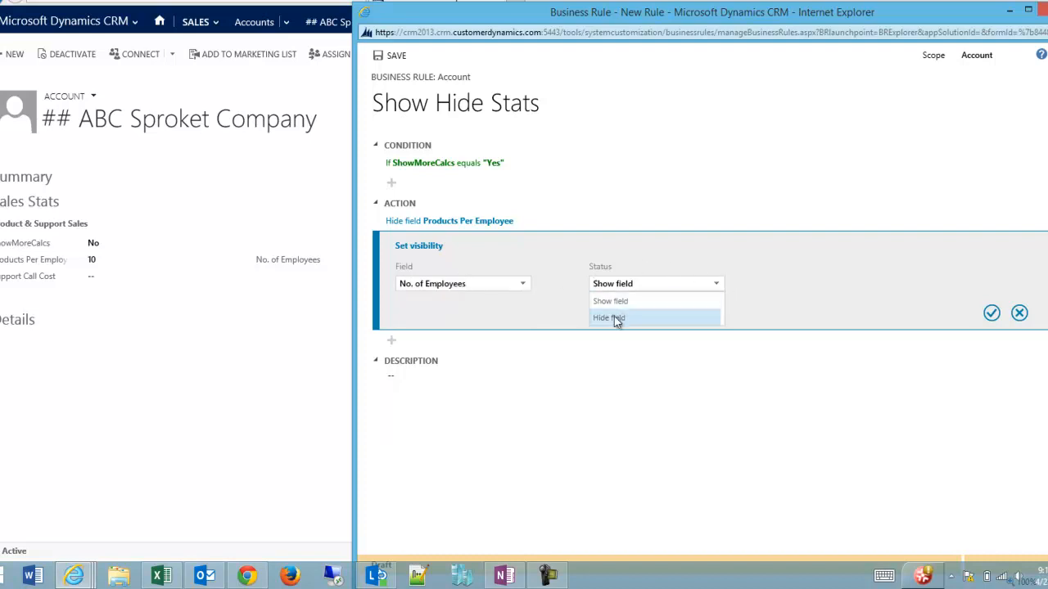
{"action": "left_click", "coordinate": [608, 318]}
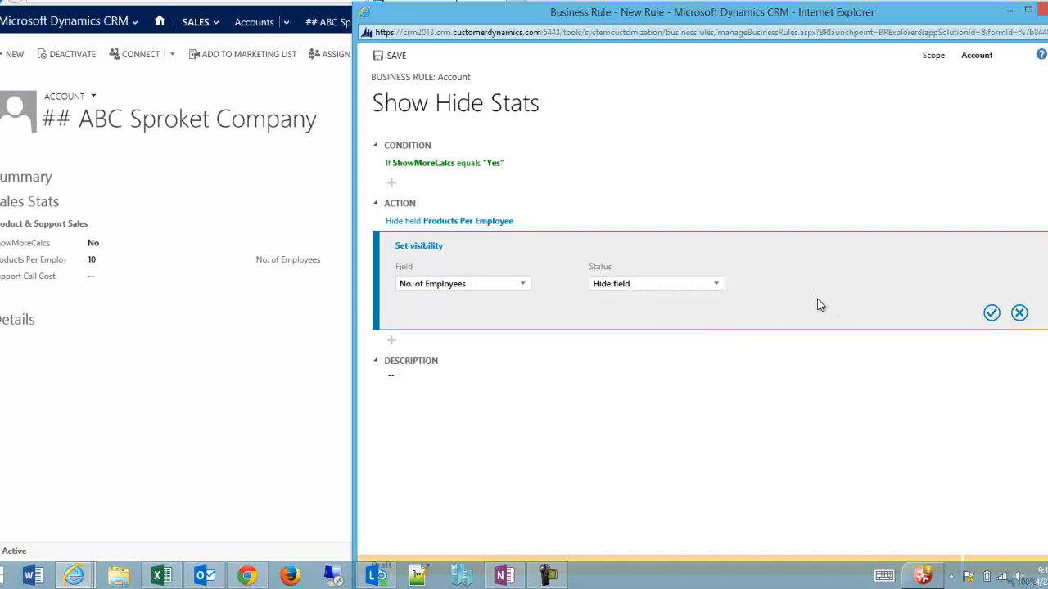
{"action": "left_click", "coordinate": [991, 313]}
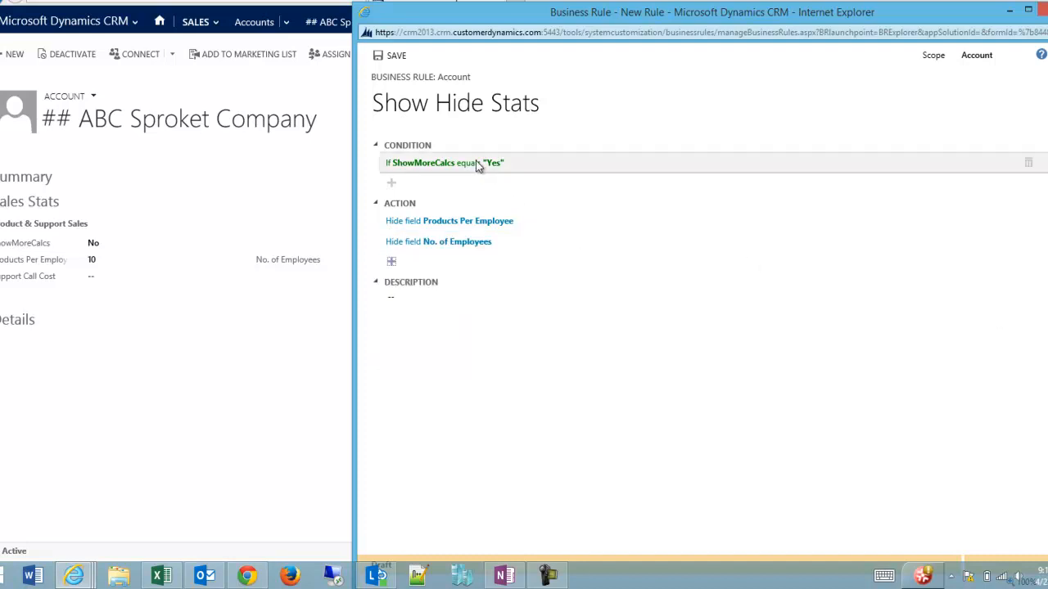
Step: Change the condition value from Yes to No and add hide actions for remaining Sales Stats fields
{"action": "left_click", "coordinate": [445, 162]}
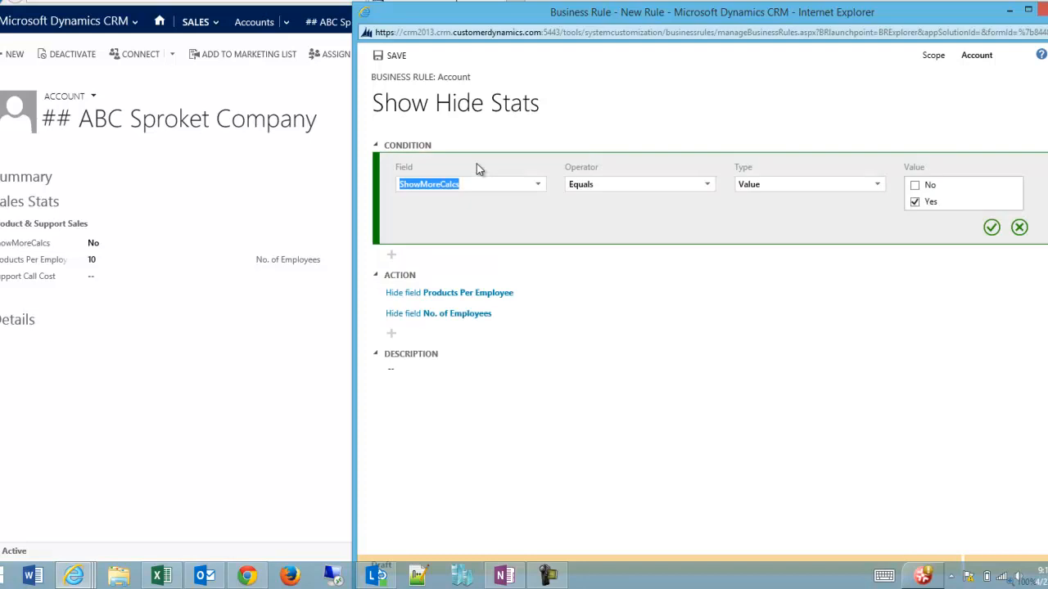
{"action": "left_click", "coordinate": [915, 184]}
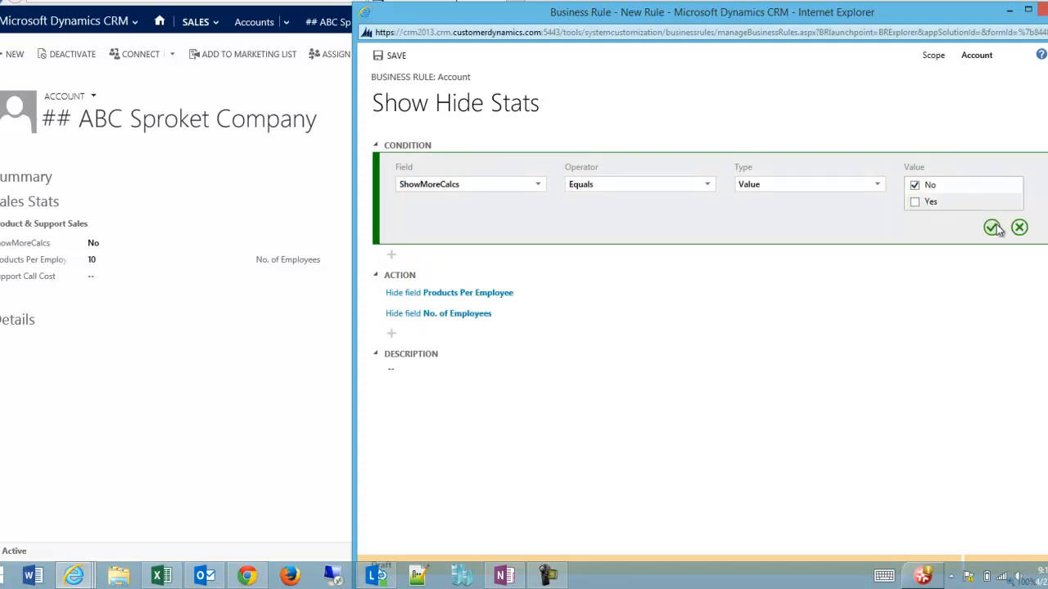
{"action": "mouse_move", "coordinate": [992, 228]}
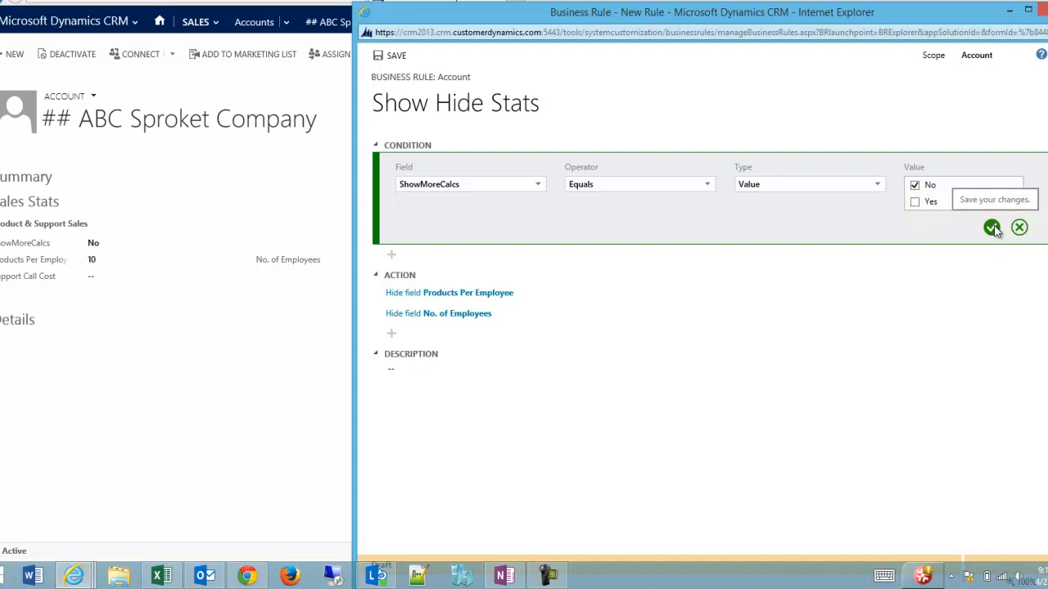
{"action": "left_click", "coordinate": [991, 228]}
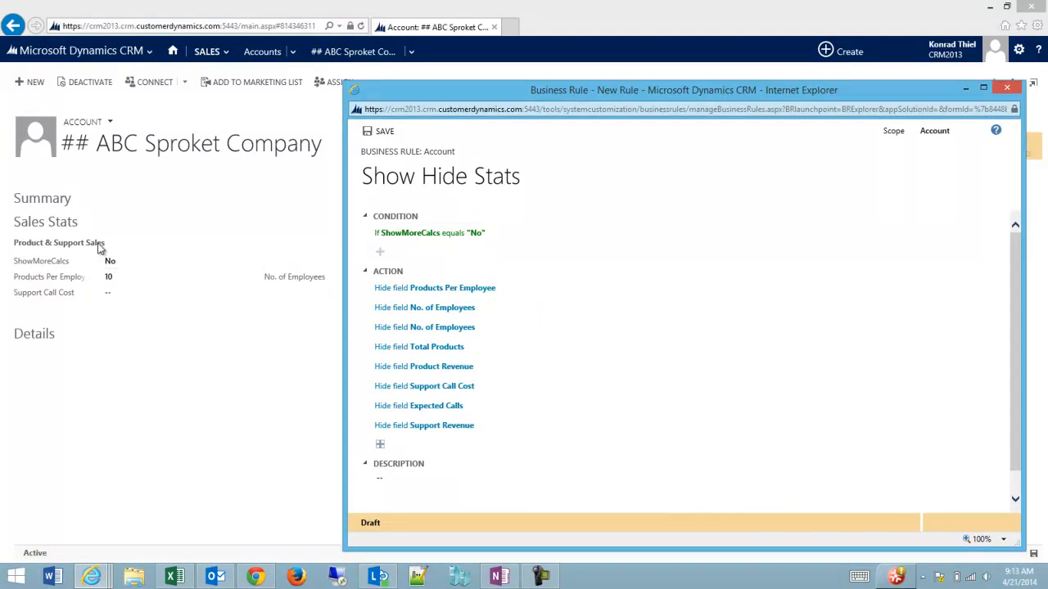
{"action": "left_click", "coordinate": [434, 288]}
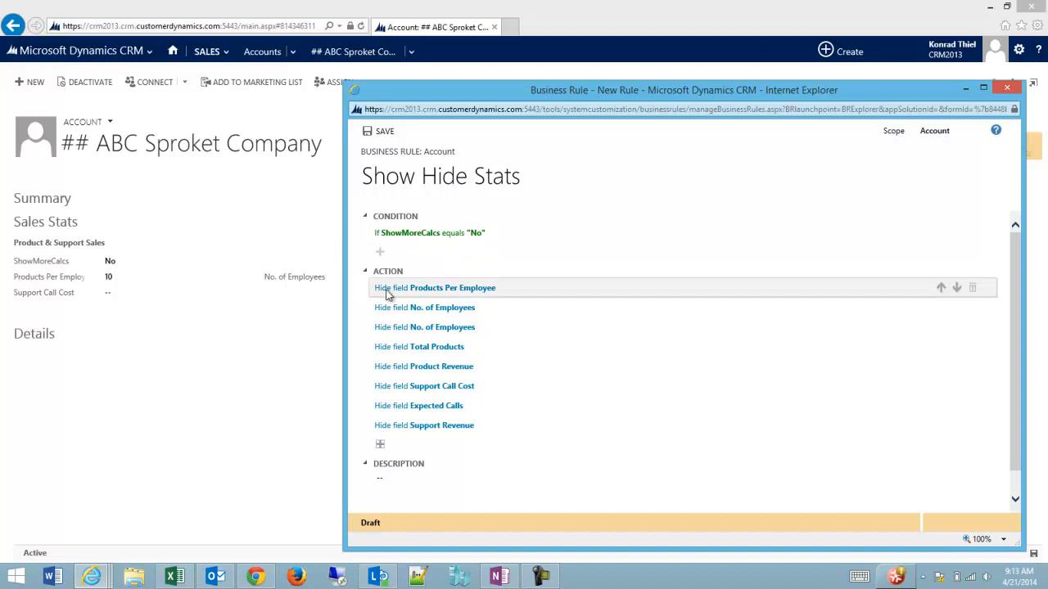
{"action": "mouse_move", "coordinate": [440, 339]}
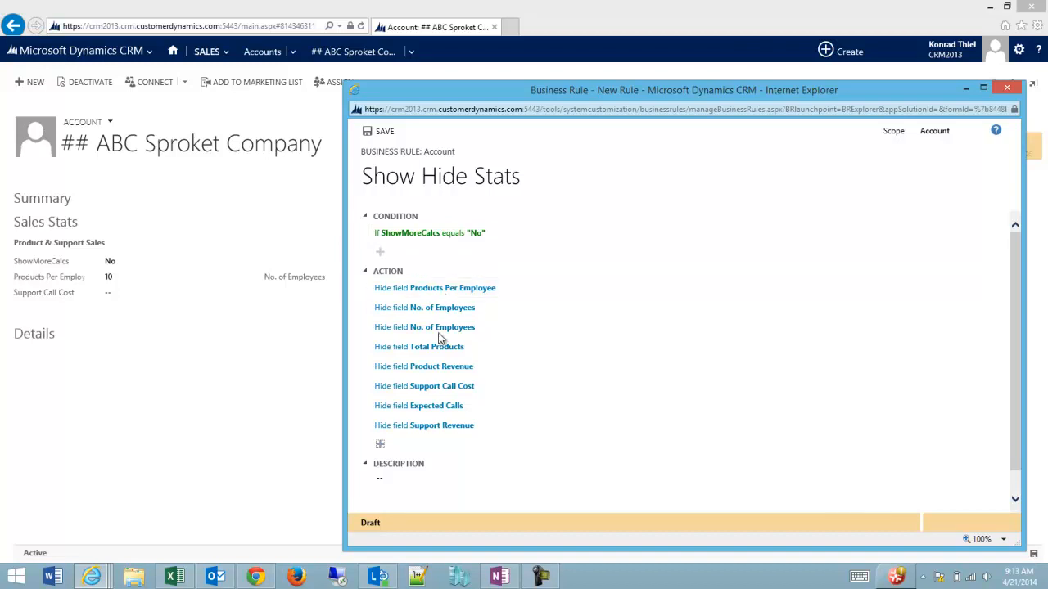
{"action": "mouse_move", "coordinate": [384, 309]}
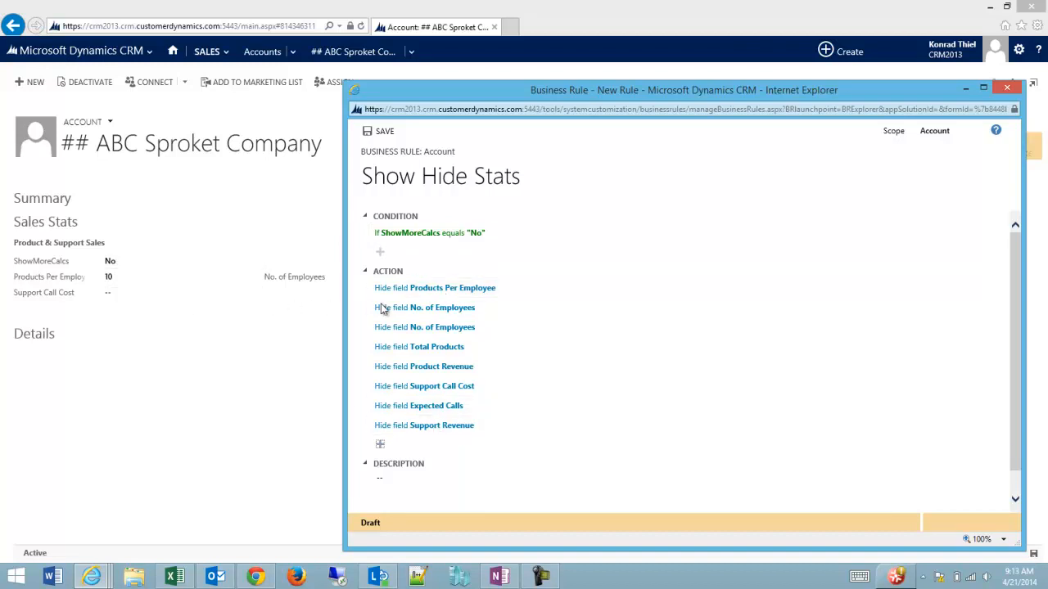
Step: Save the Show Hide Stats rule, then activate it and confirm the activation
{"action": "left_click", "coordinate": [430, 232]}
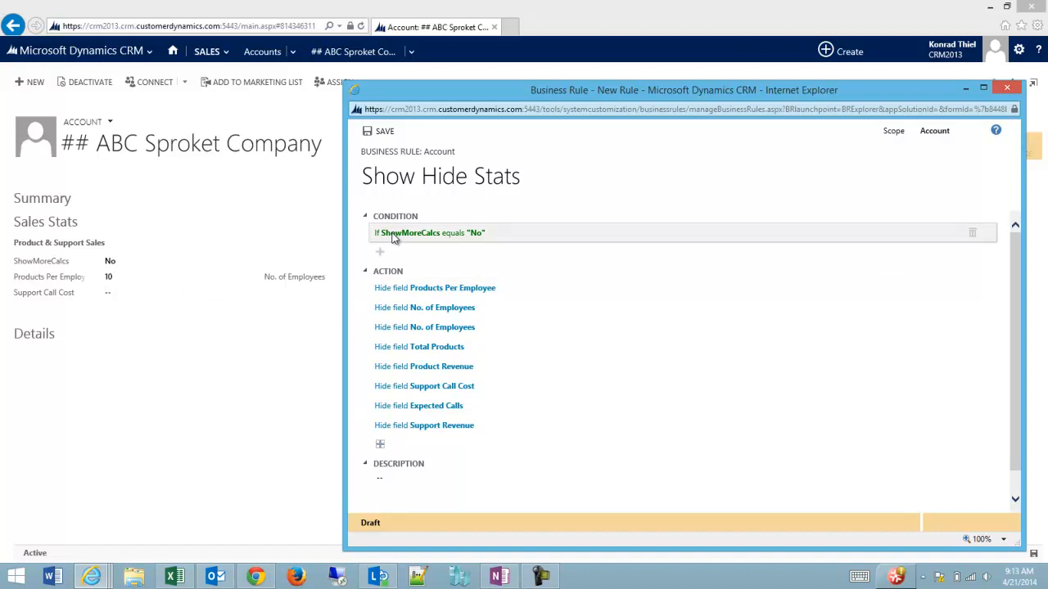
{"action": "mouse_move", "coordinate": [424, 302]}
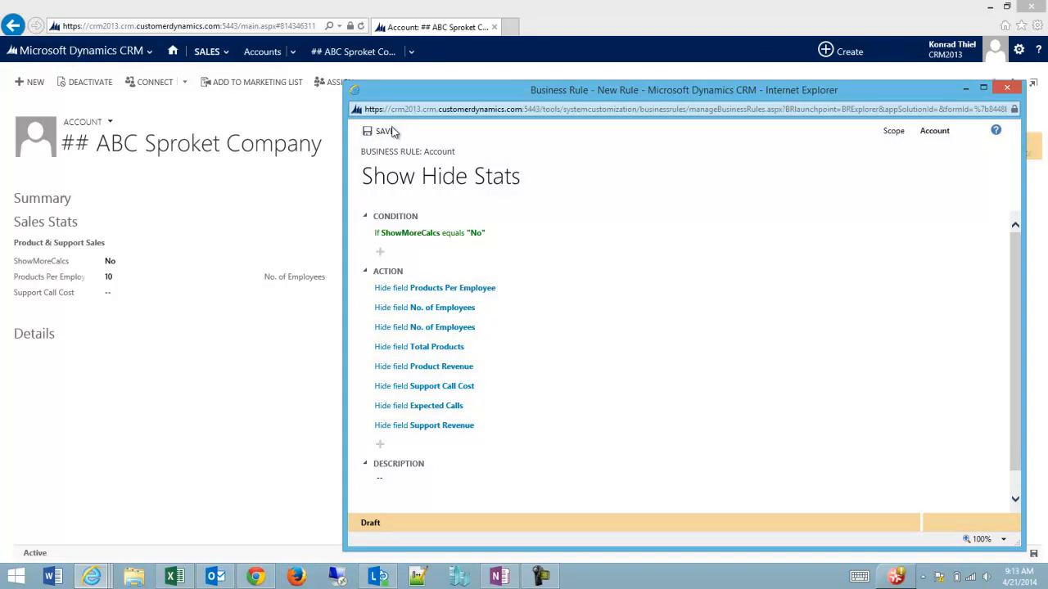
{"action": "left_click", "coordinate": [381, 131]}
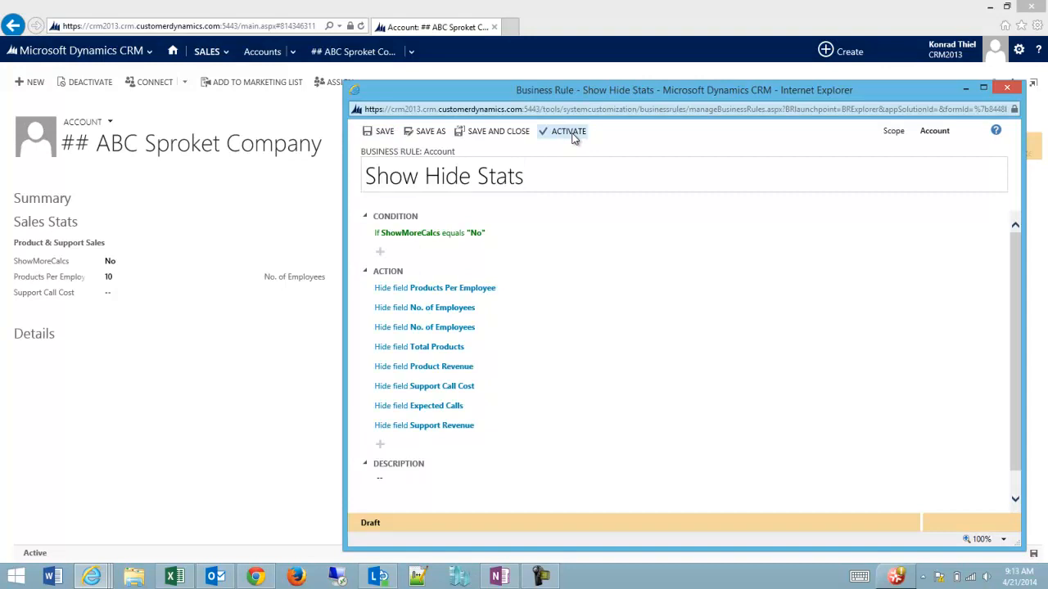
{"action": "left_click", "coordinate": [569, 131]}
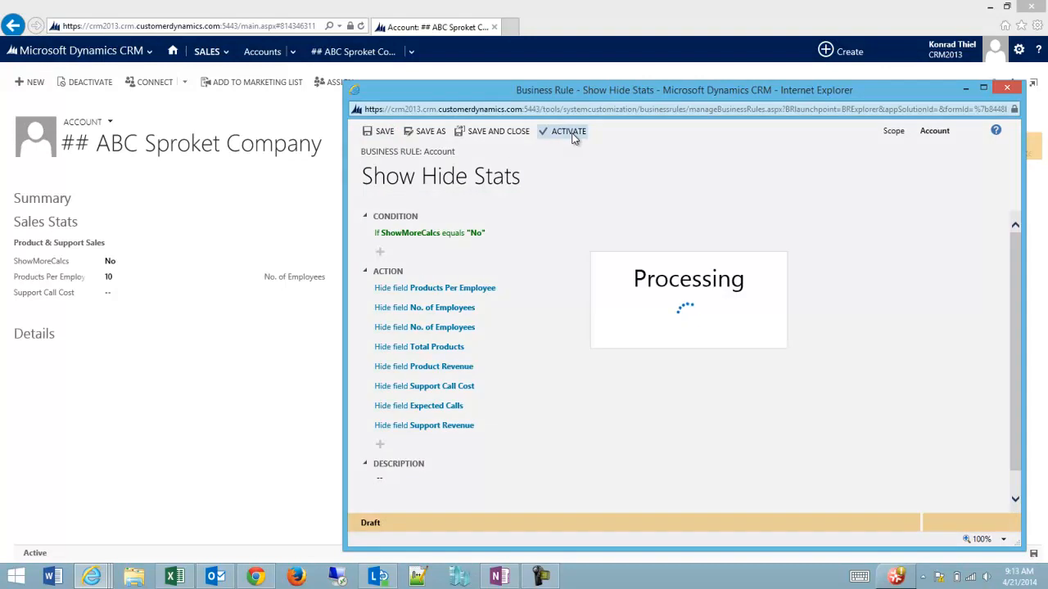
{"action": "left_click", "coordinate": [568, 131]}
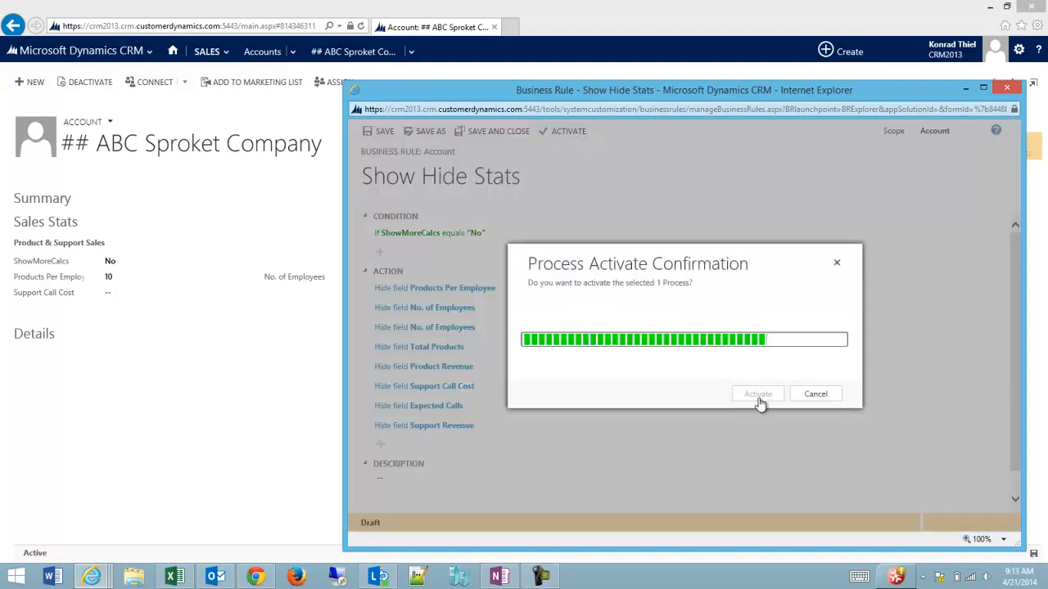
{"action": "left_click", "coordinate": [757, 393]}
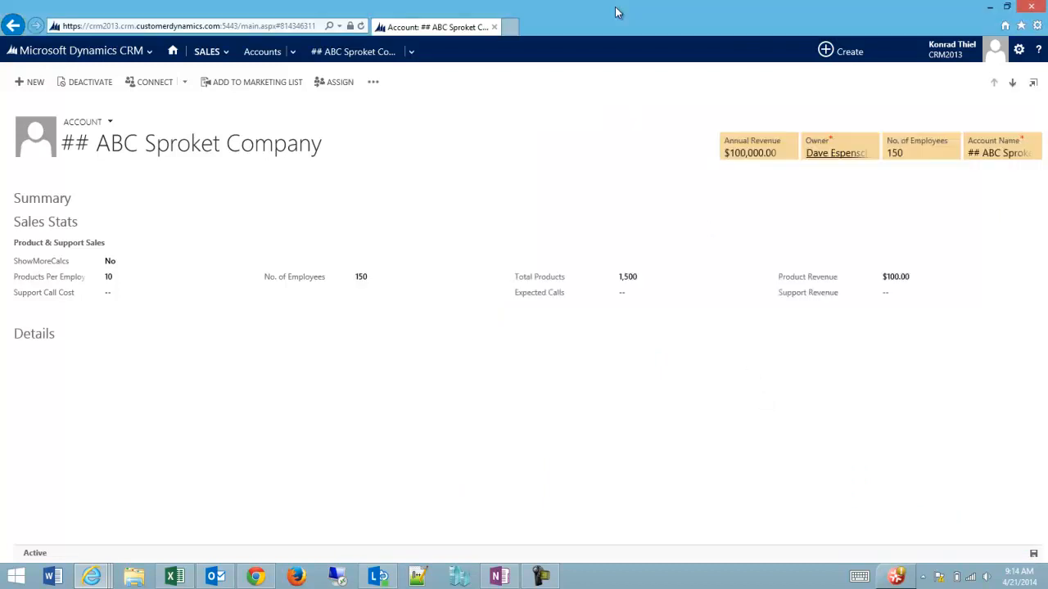
{"action": "mouse_move", "coordinate": [549, 16]}
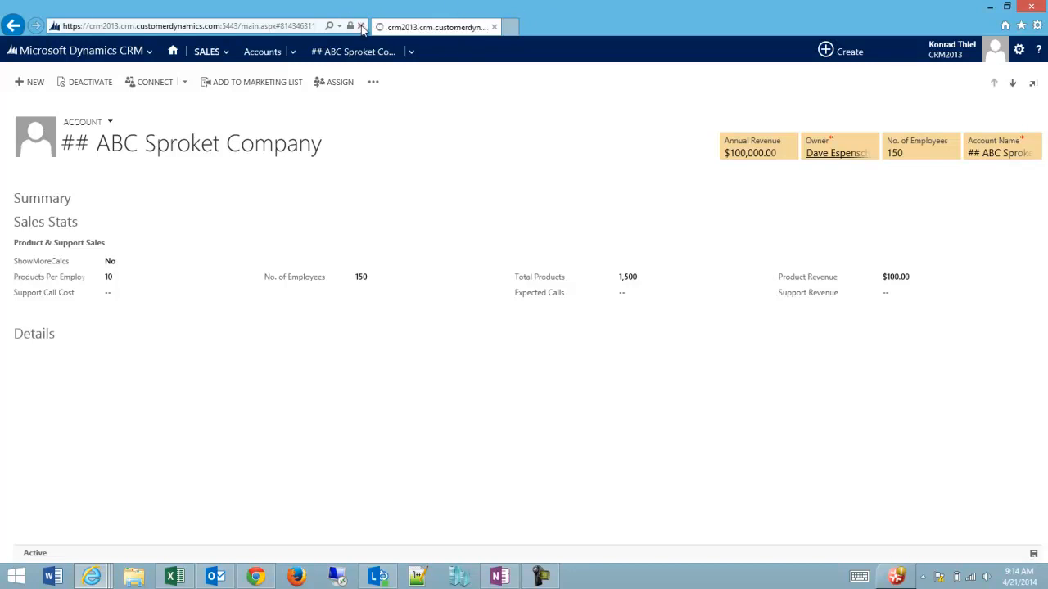
Step: Reload the ABC Sproket Company account to check the Sales Stats fields are hidden, then reopen the rule
{"action": "left_click", "coordinate": [360, 26]}
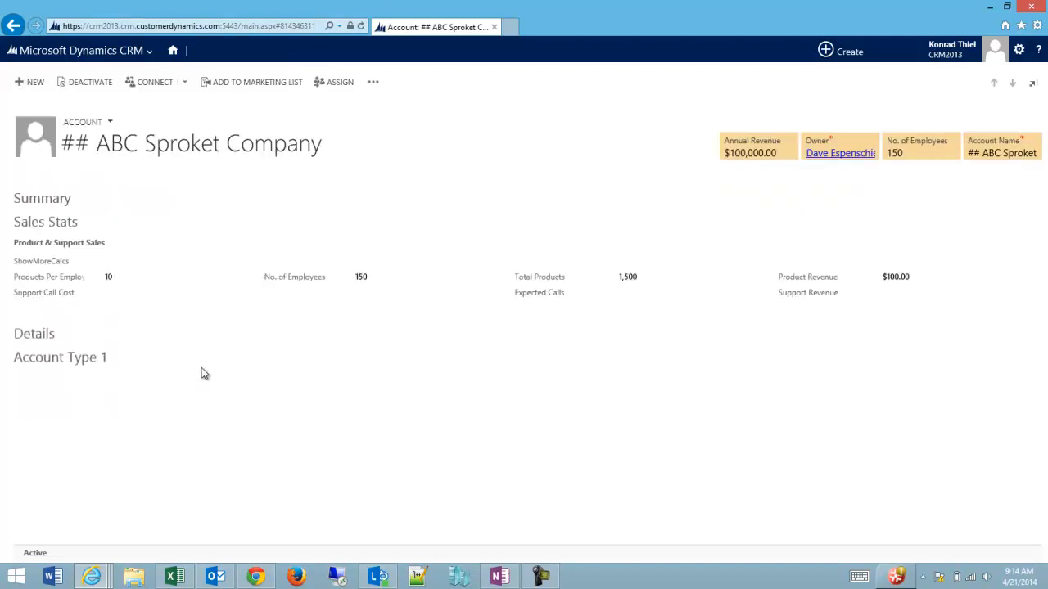
{"action": "mouse_move", "coordinate": [139, 248]}
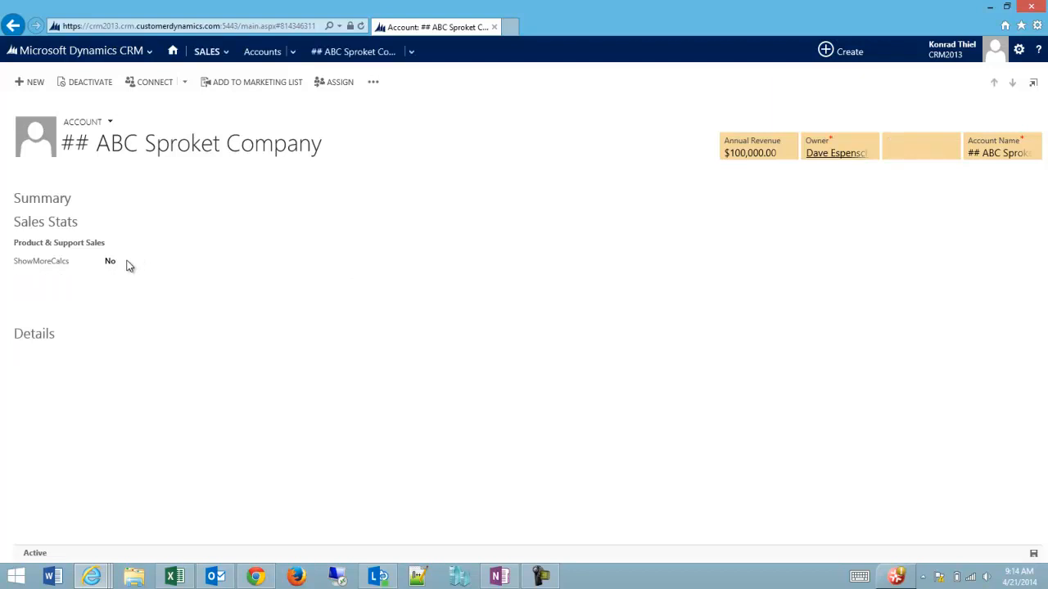
{"action": "left_click", "coordinate": [127, 261]}
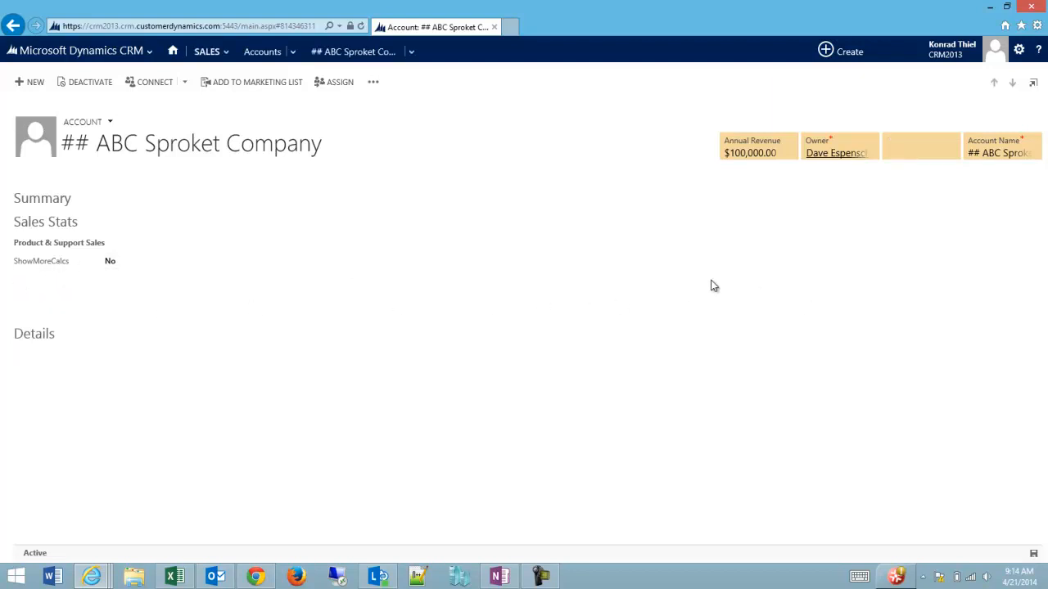
{"action": "left_click", "coordinate": [111, 260]}
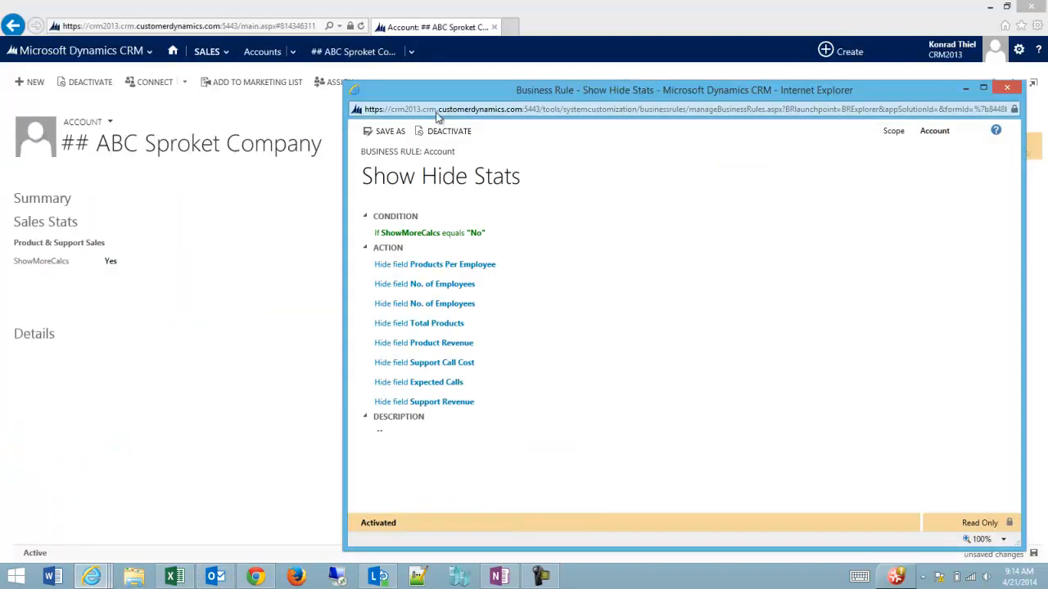
Step: Save a copy of the Show Hide Stats rule and rename it 'Show Stats'
{"action": "left_click", "coordinate": [390, 131]}
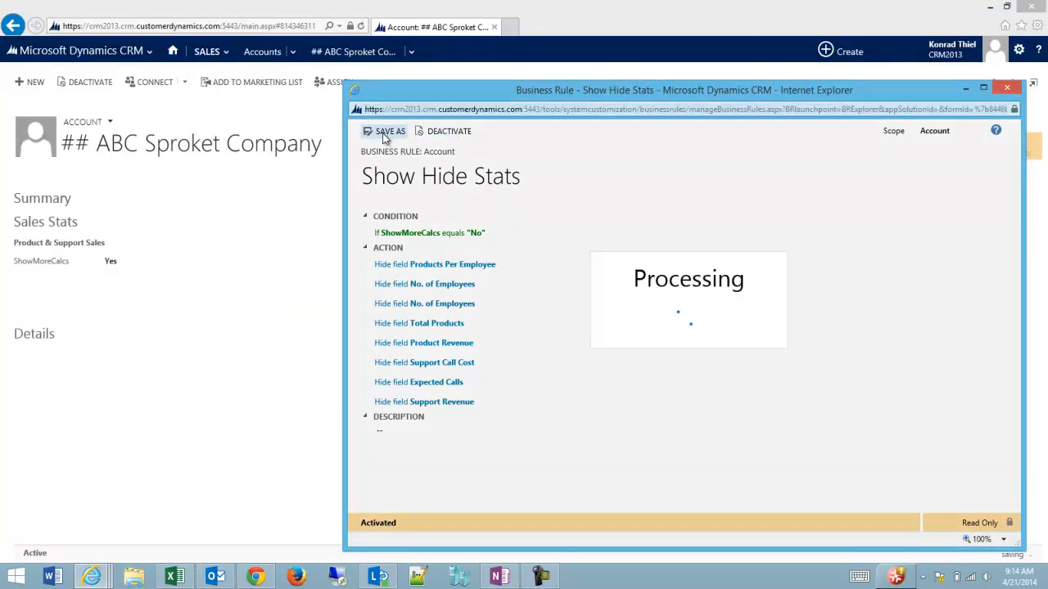
{"action": "left_click", "coordinate": [390, 131]}
{"action": "type", "text": "S"}
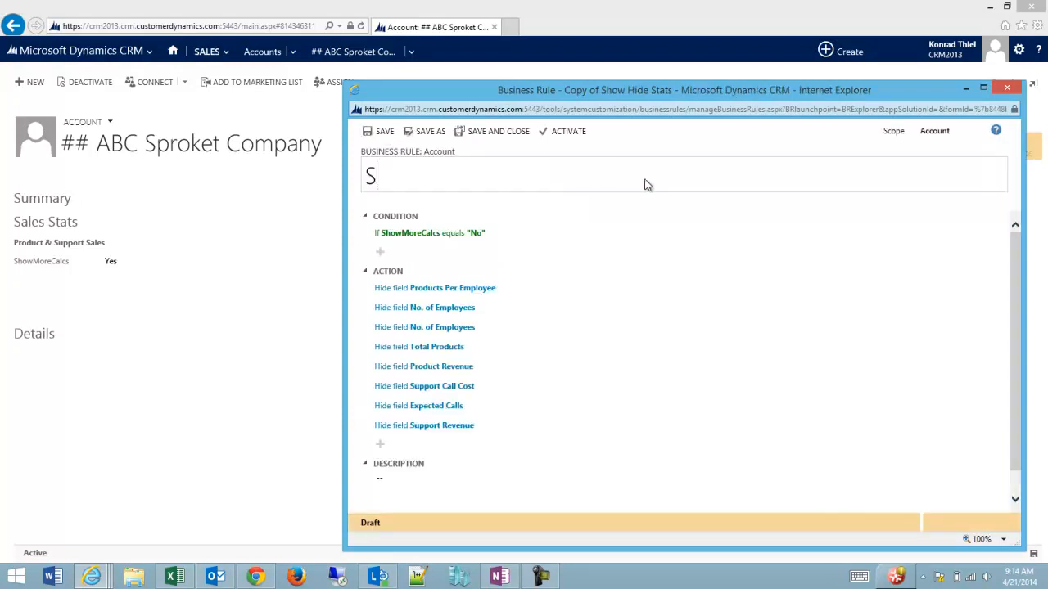
{"action": "type", "text": "how Stats"}
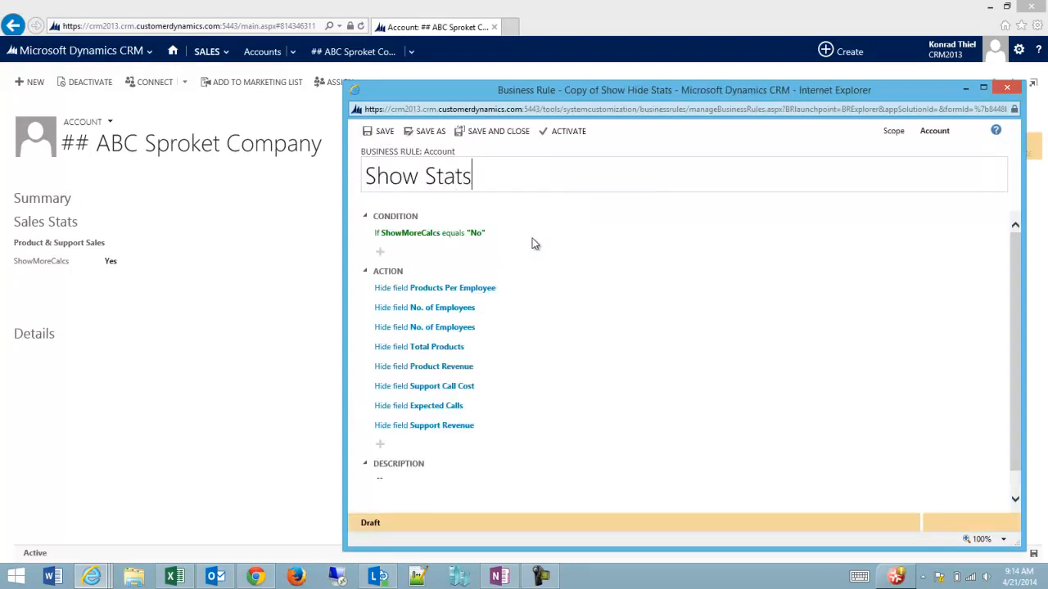
{"action": "left_click", "coordinate": [429, 233]}
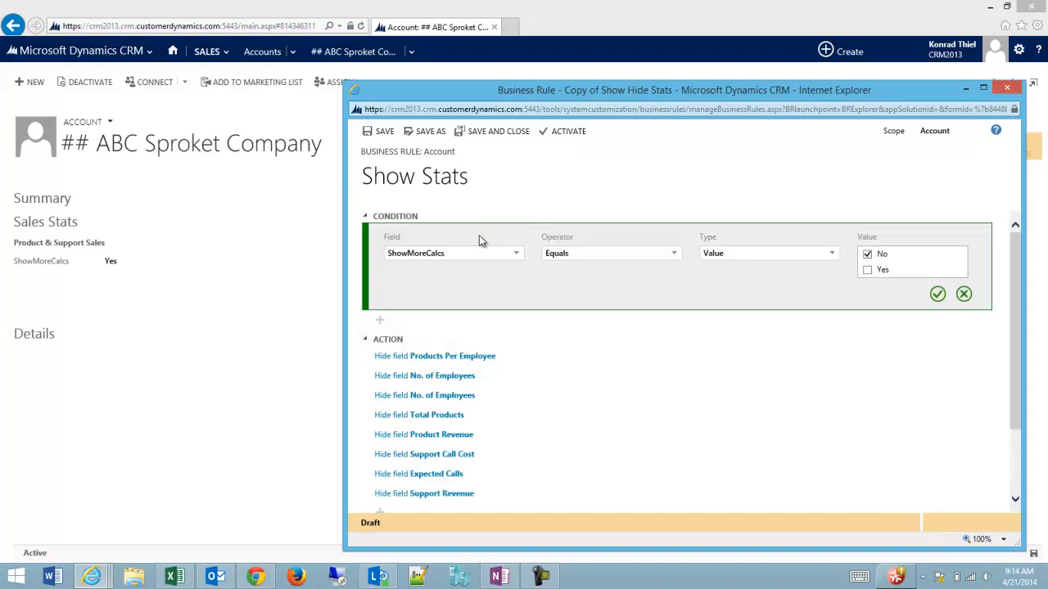
Step: Change the condition to ShowMoreCalcs equals Yes and switch the field actions from Hide to Show
{"action": "left_click", "coordinate": [868, 269]}
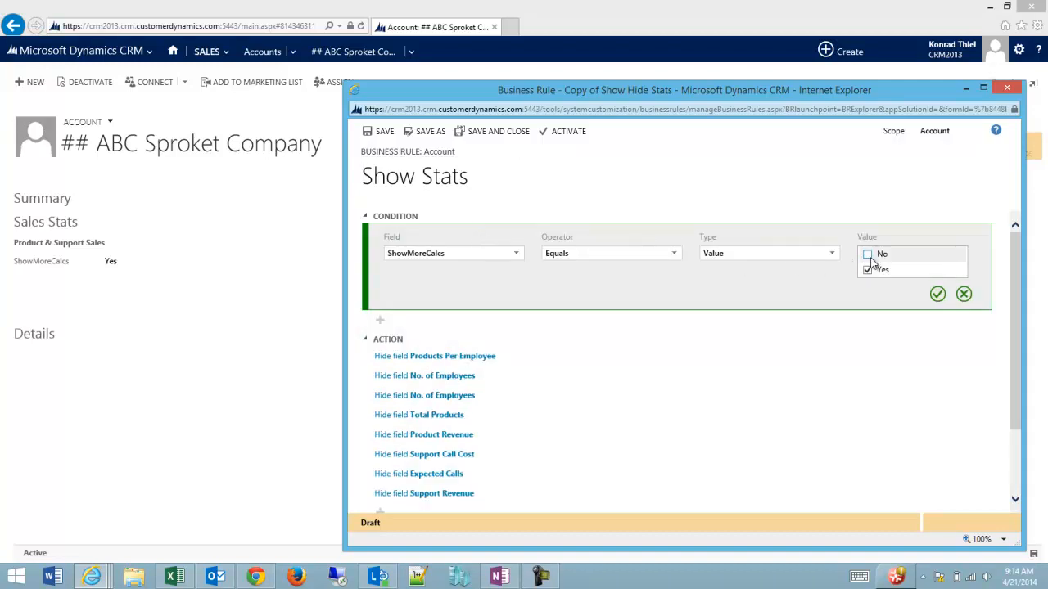
{"action": "left_click", "coordinate": [937, 294]}
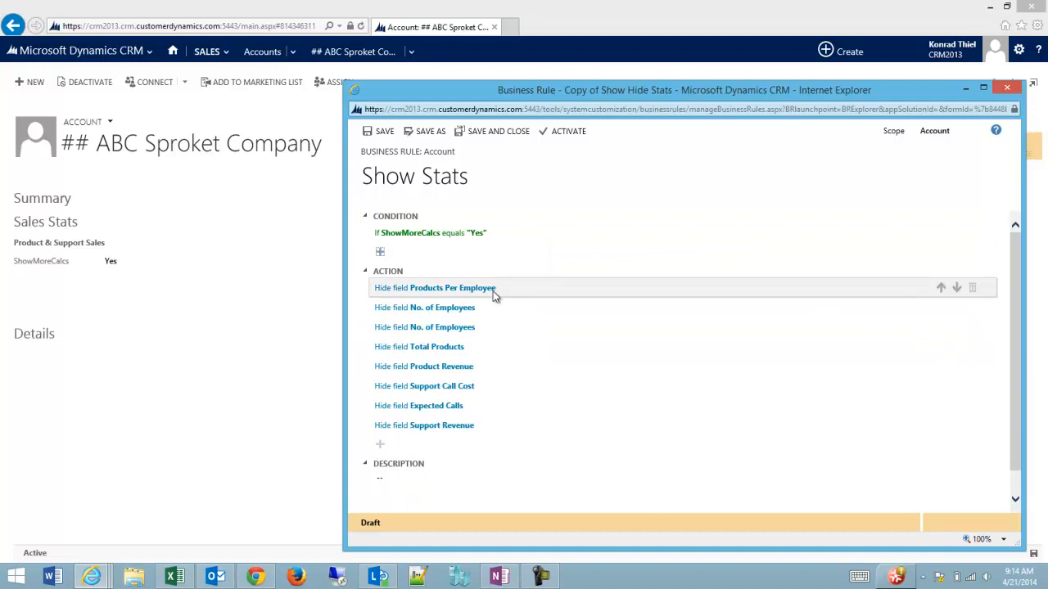
{"action": "left_click", "coordinate": [435, 288]}
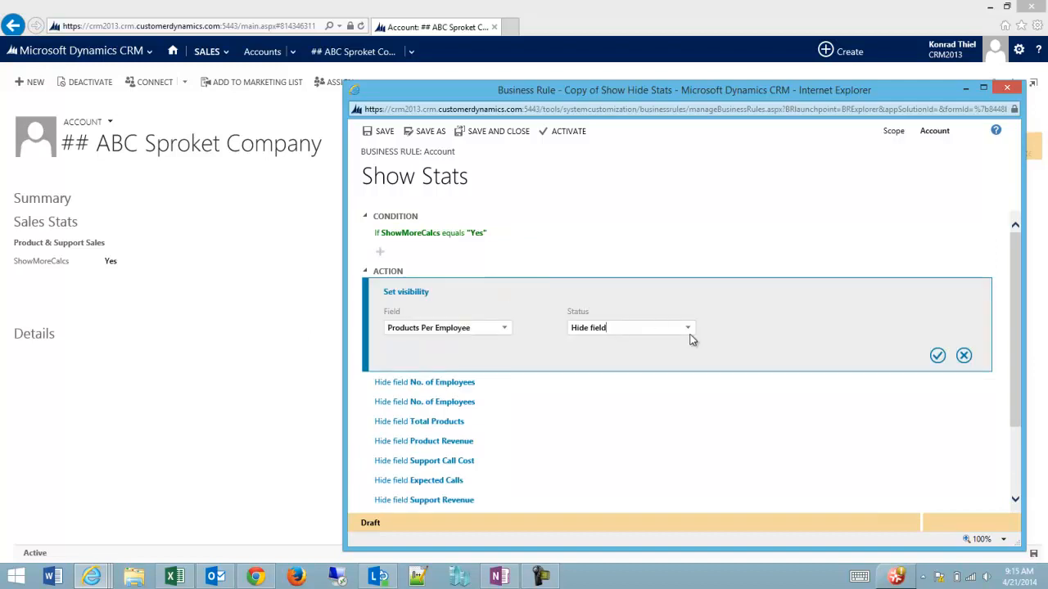
{"action": "left_click", "coordinate": [686, 327]}
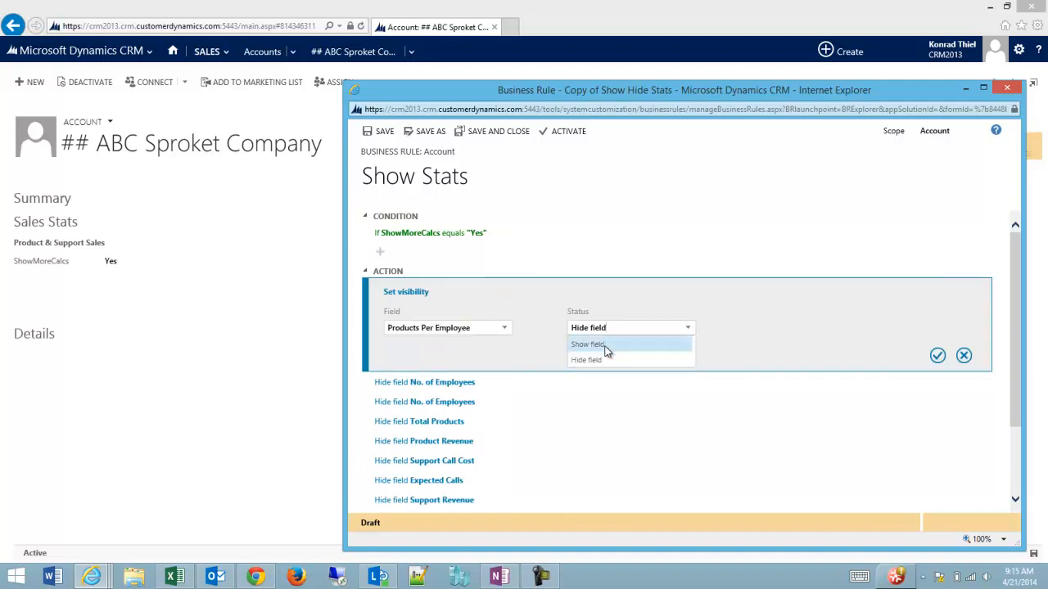
{"action": "left_click", "coordinate": [587, 344]}
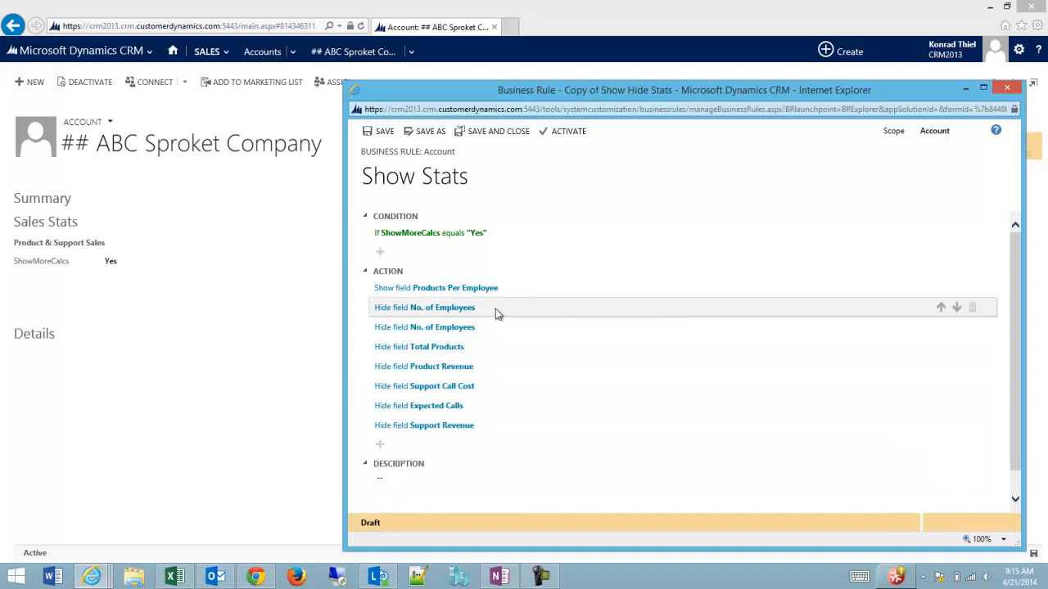
{"action": "left_click", "coordinate": [424, 307]}
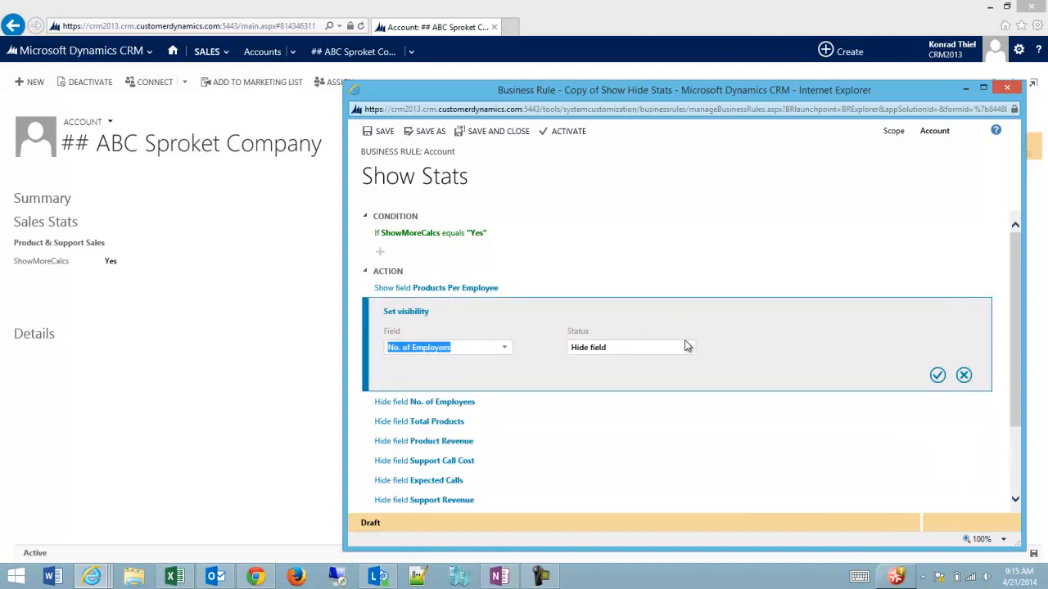
{"action": "left_click", "coordinate": [631, 347]}
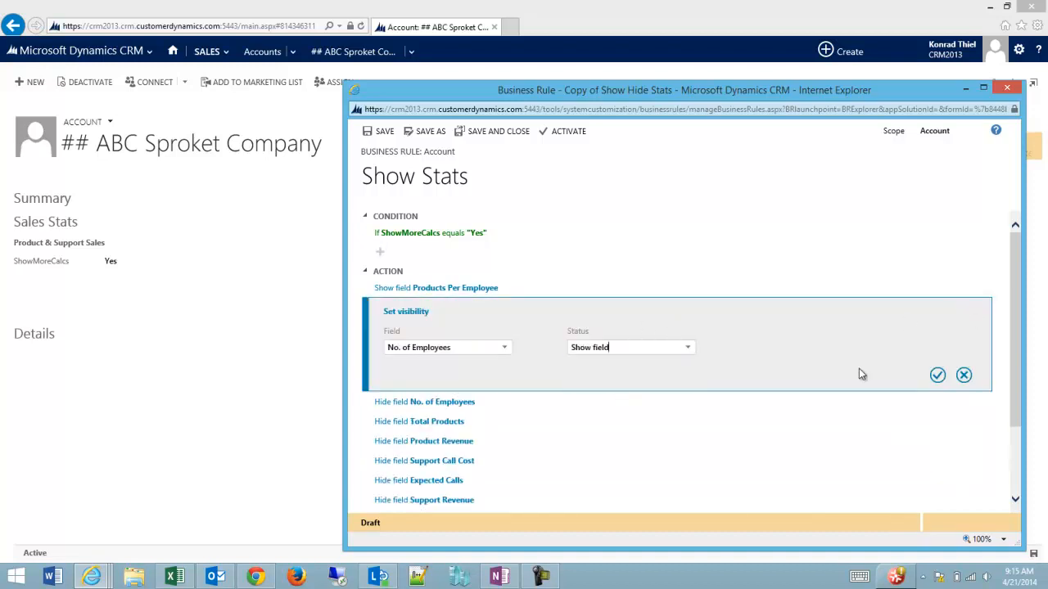
{"action": "left_click", "coordinate": [938, 375]}
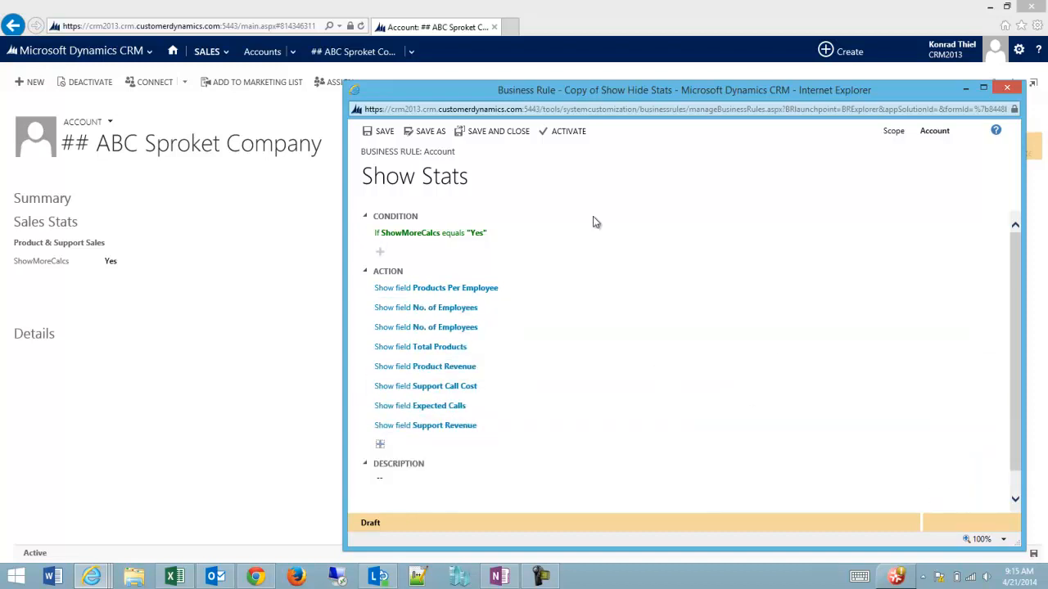
{"action": "left_click", "coordinate": [384, 131]}
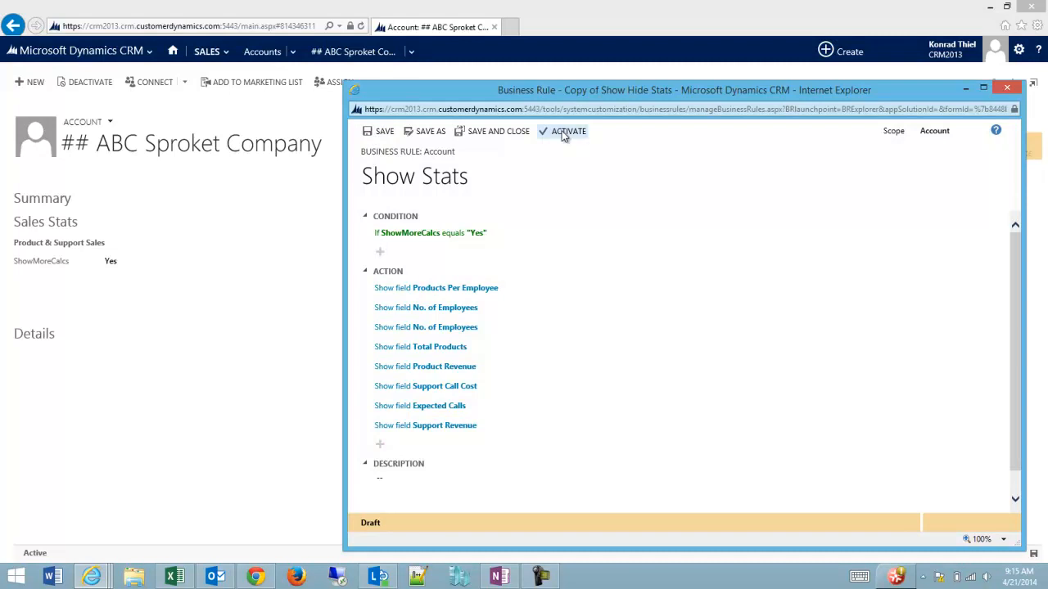
Step: Activate the Show Stats rule, confirm activation, and go back to the account record
{"action": "left_click", "coordinate": [569, 131]}
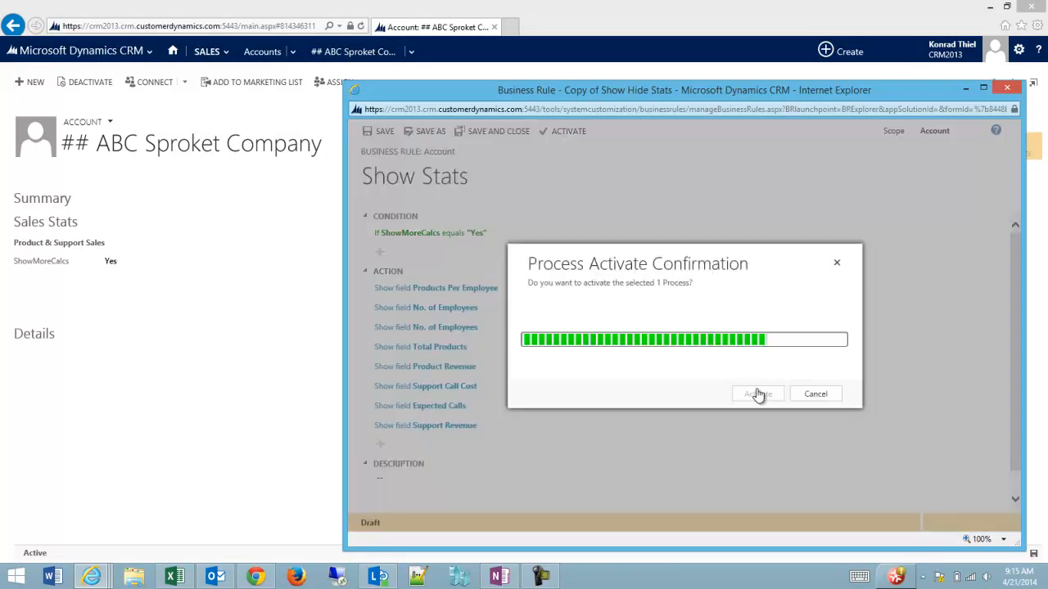
{"action": "left_click", "coordinate": [757, 393]}
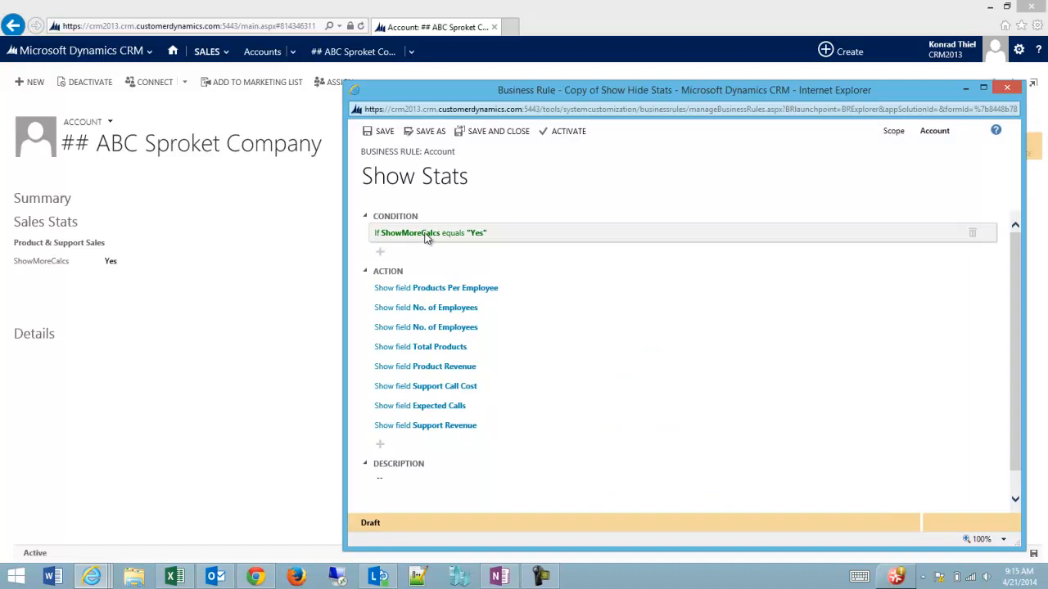
{"action": "left_click", "coordinate": [568, 131]}
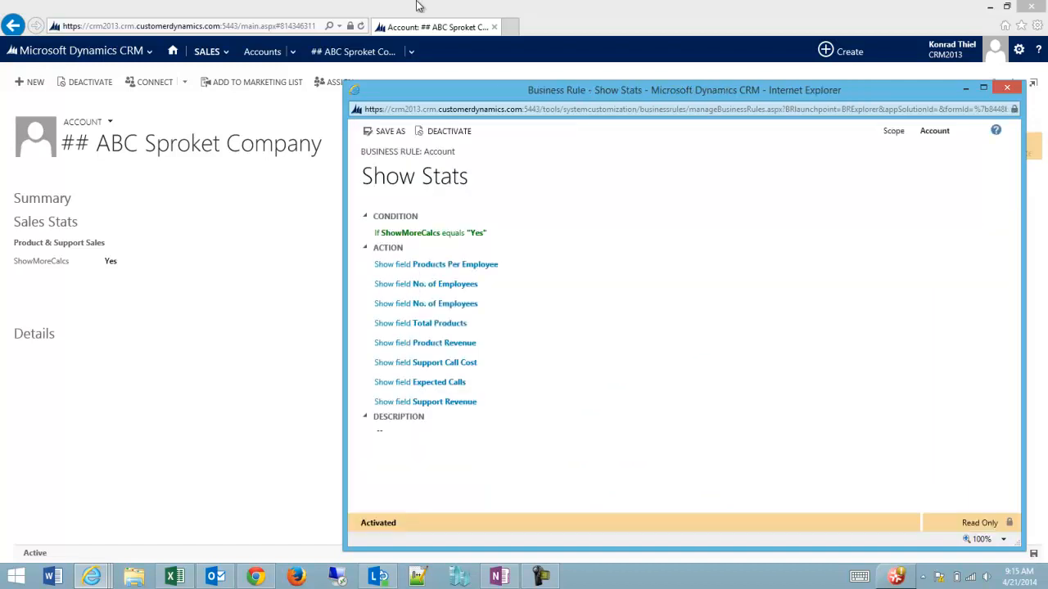
{"action": "left_click", "coordinate": [1006, 87]}
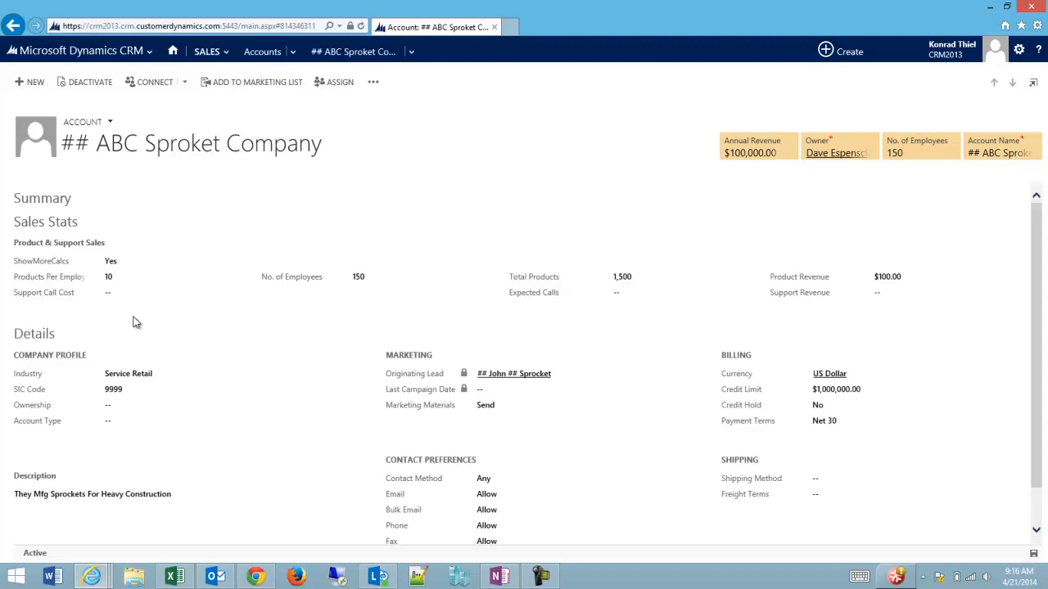
{"action": "mouse_move", "coordinate": [54, 340]}
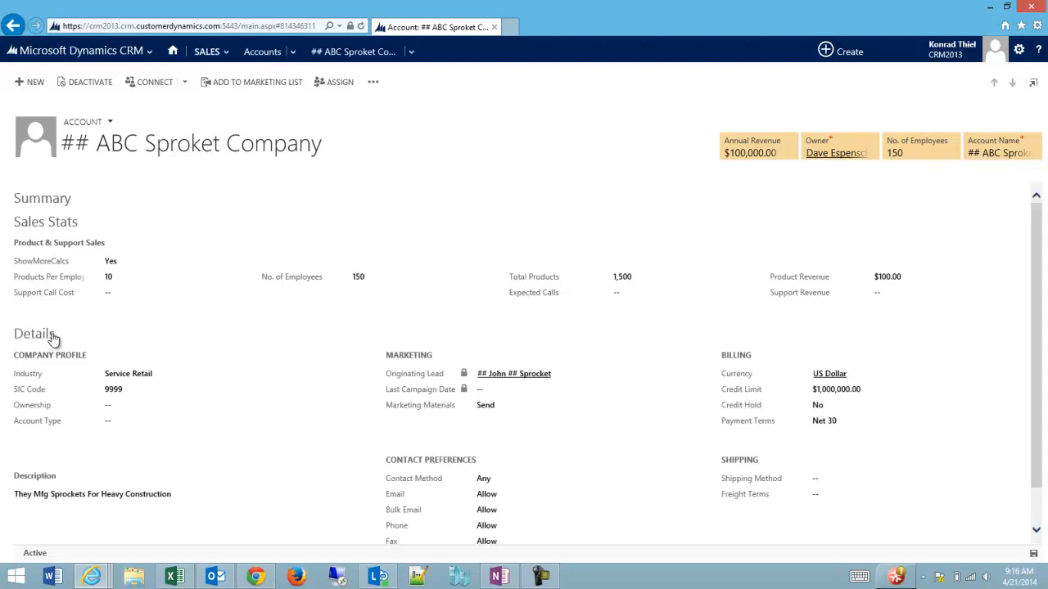
Step: Toggle ShowMoreCalcs to No to hide Sales Stats fields, then back to Yes
{"action": "left_click", "coordinate": [180, 261]}
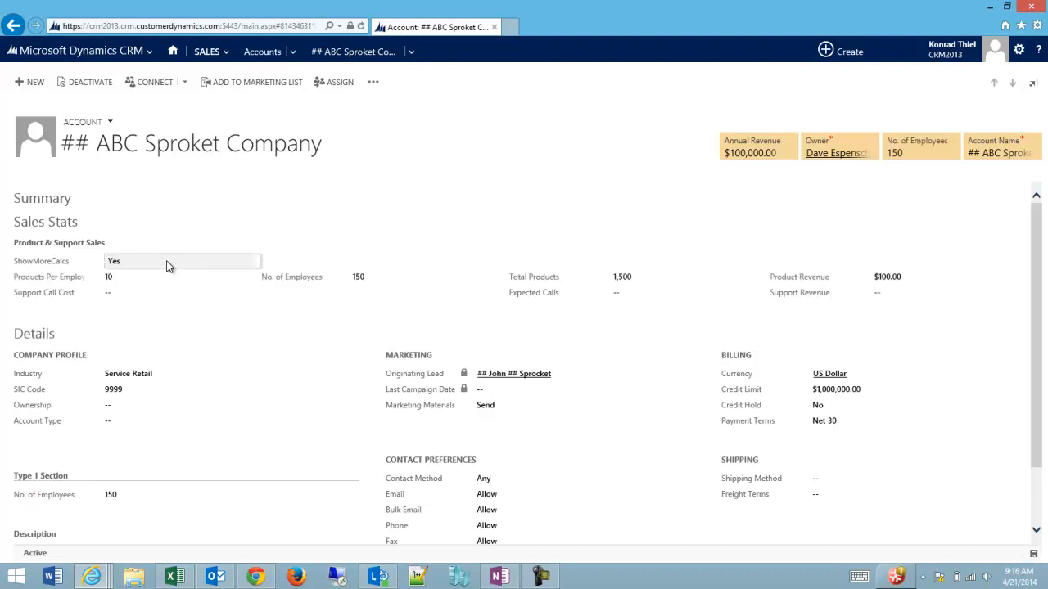
{"action": "left_click", "coordinate": [183, 260]}
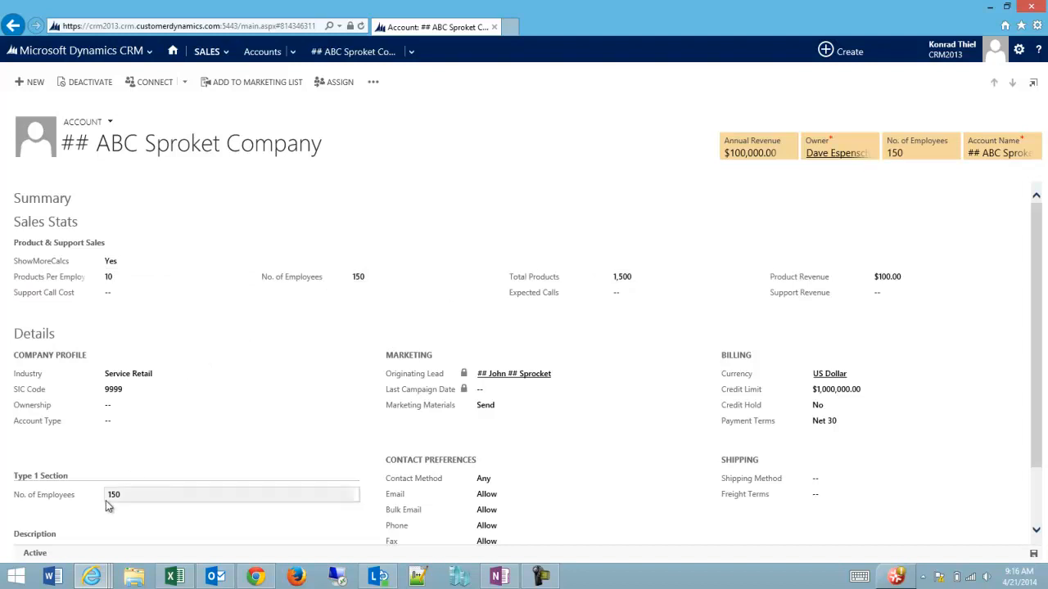
{"action": "mouse_move", "coordinate": [115, 495]}
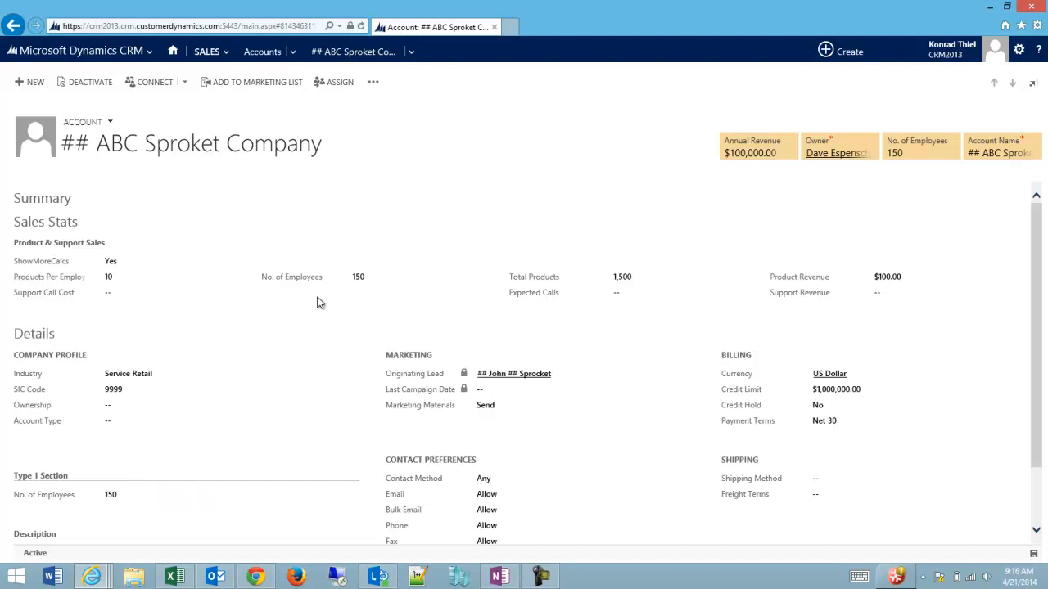
{"action": "mouse_move", "coordinate": [936, 157]}
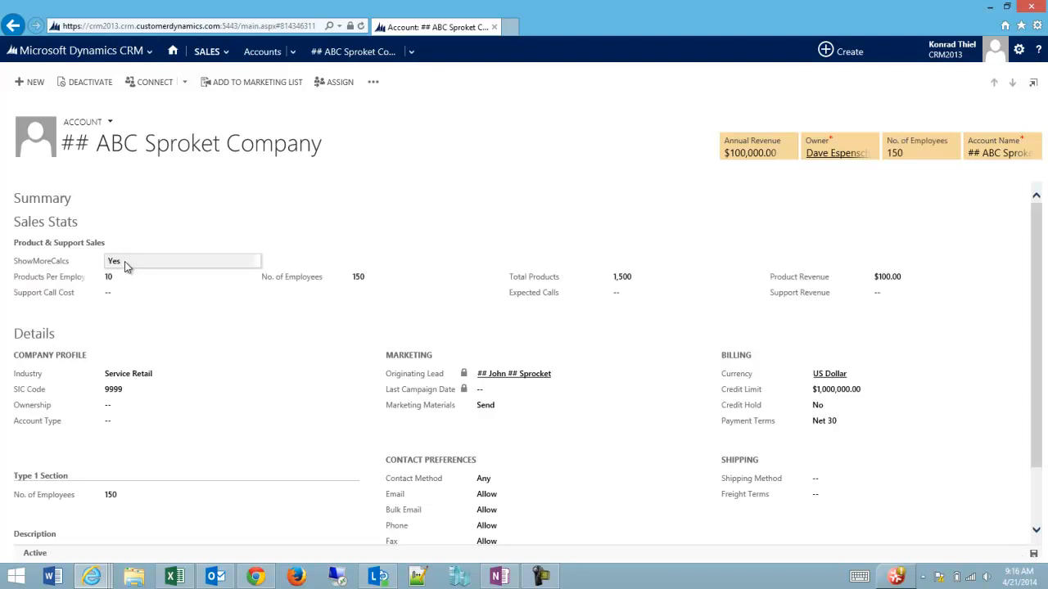
{"action": "left_click", "coordinate": [182, 260]}
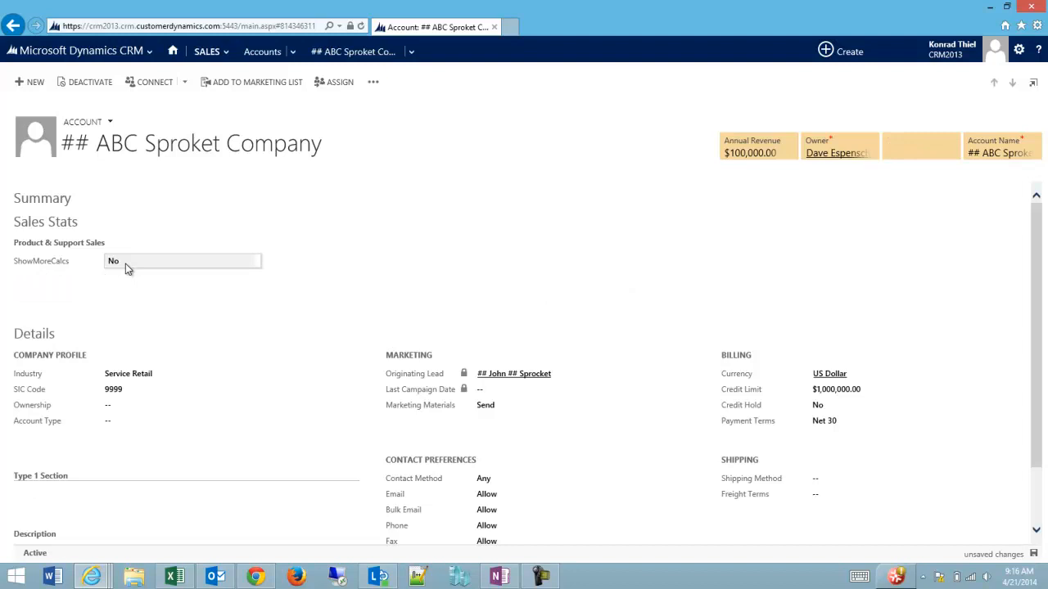
{"action": "left_click", "coordinate": [181, 260]}
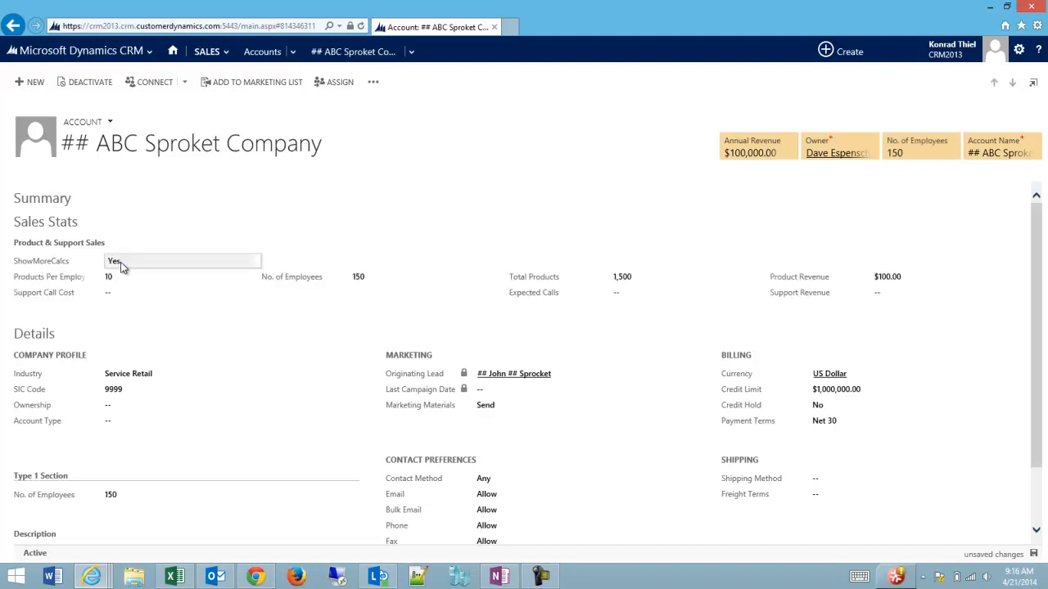